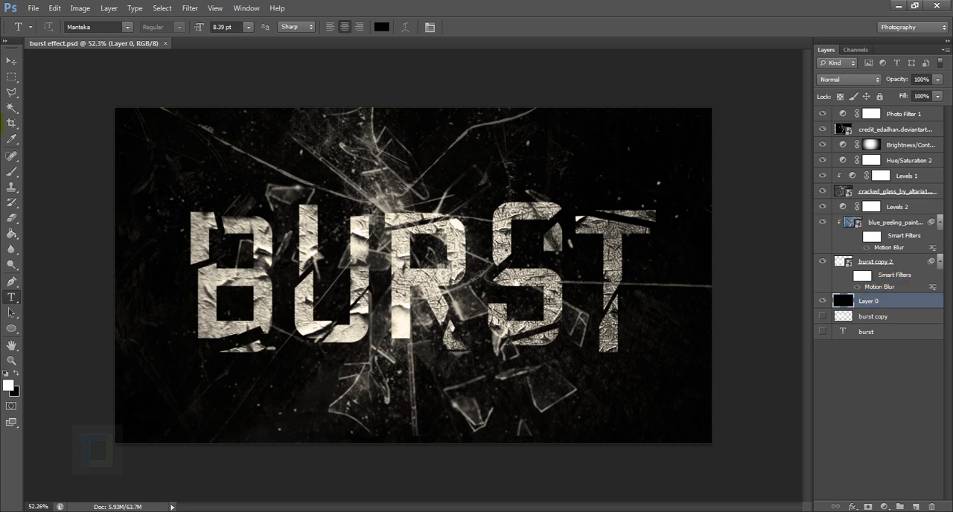
Create a new 1920×1080, 72 ppi white document and convert its Background into a layer
left_click(33, 8)
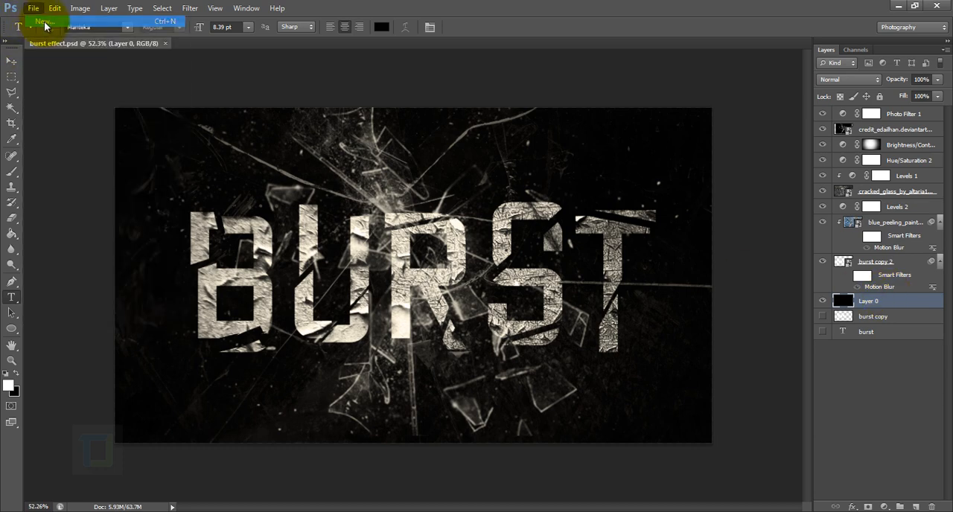
left_click(44, 20)
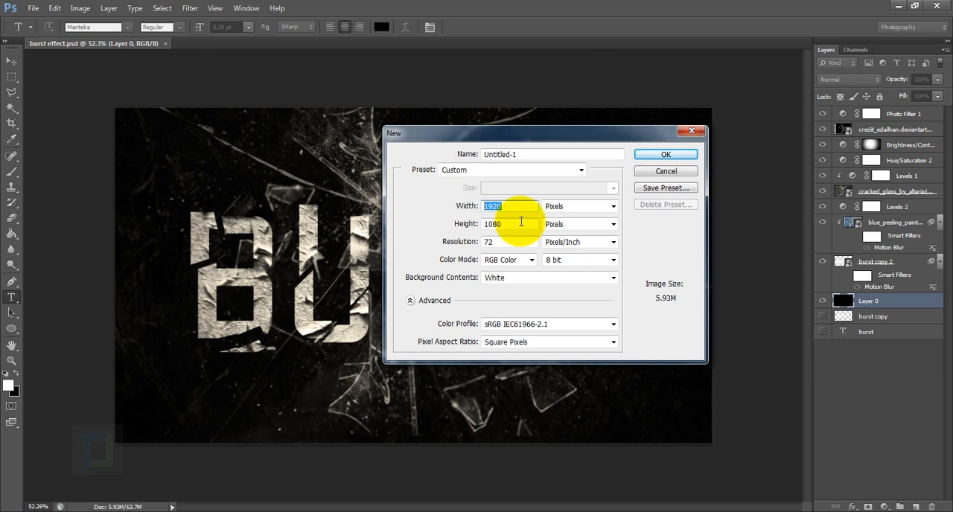
left_click(511, 241)
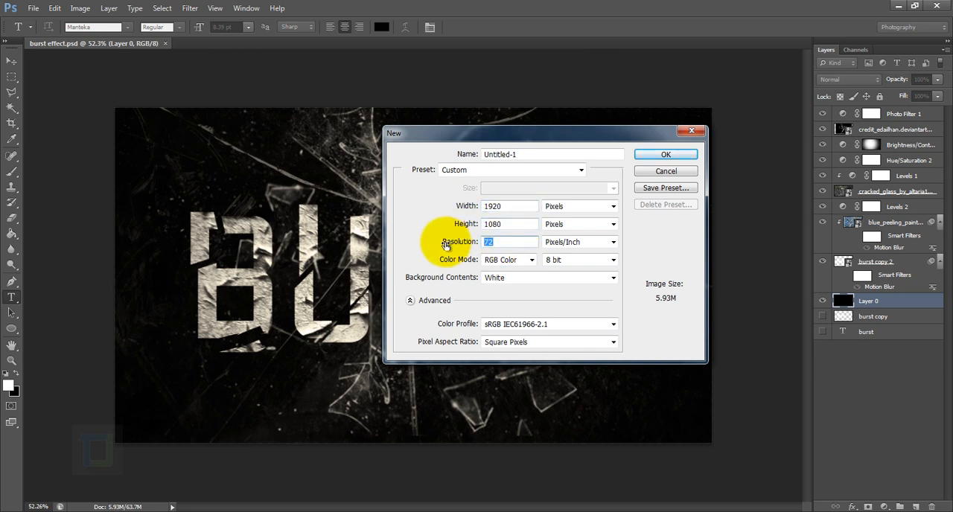
left_click(665, 154)
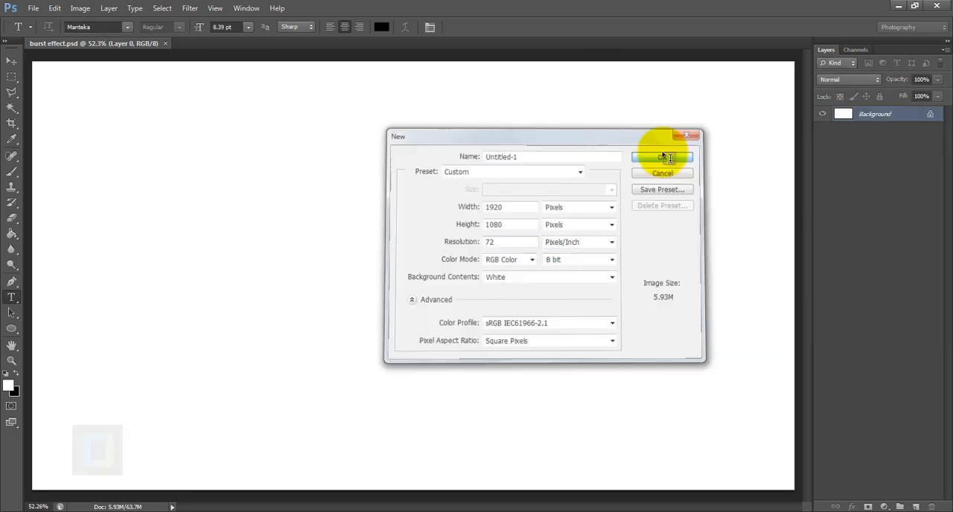
left_click(661, 157)
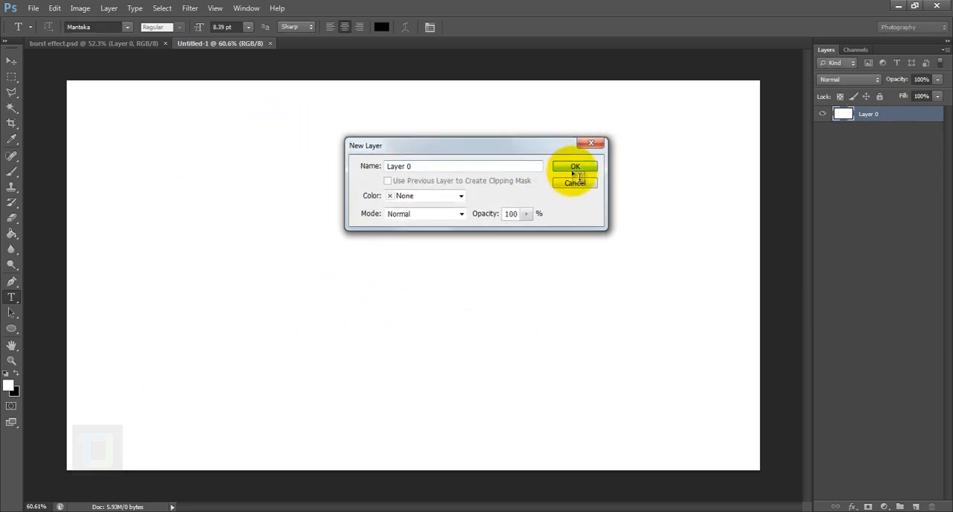
Confirm naming the converted background layer Layer 0
left_click(575, 166)
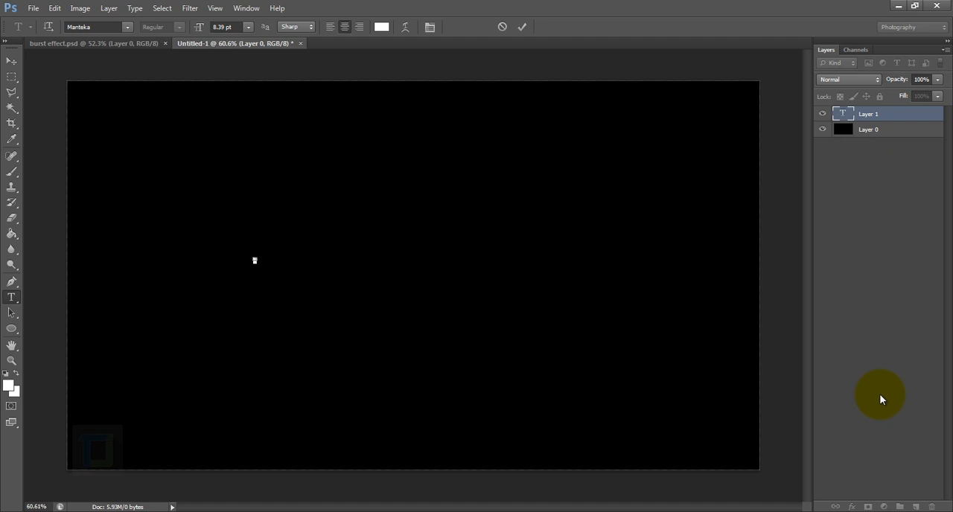
mouse_move(470, 245)
type("burst")
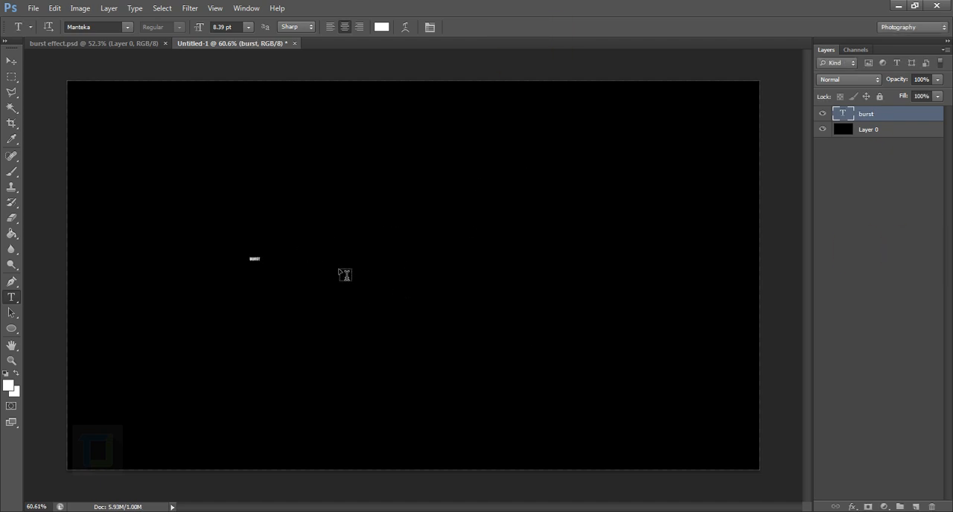
Scale the BURST text up with Free Transform and centre it on the canvas
key("ctrl+t")
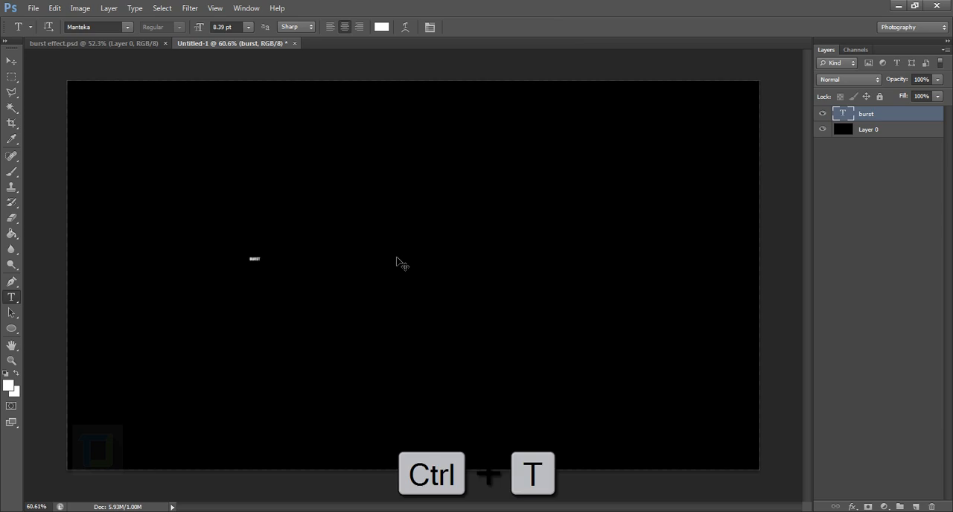
key("ctrl+t")
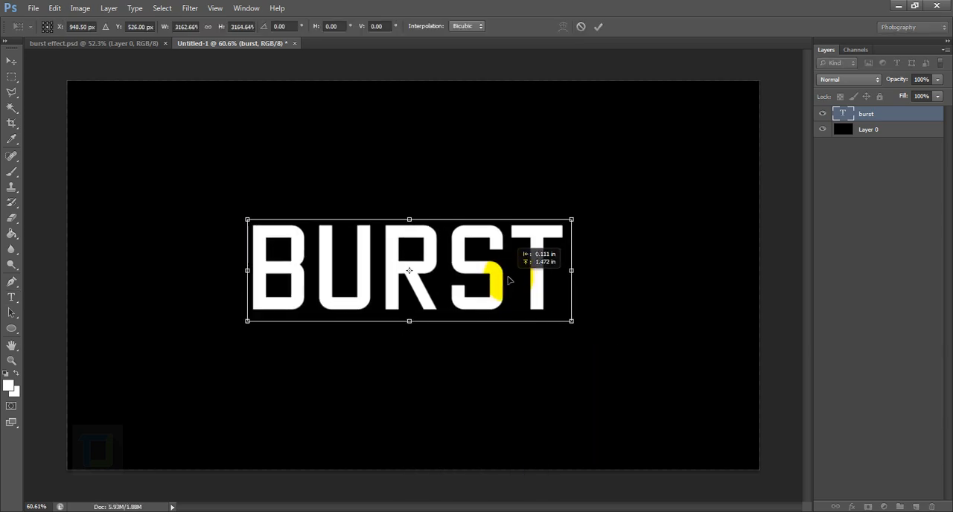
left_click_drag(572, 321, 657, 347)
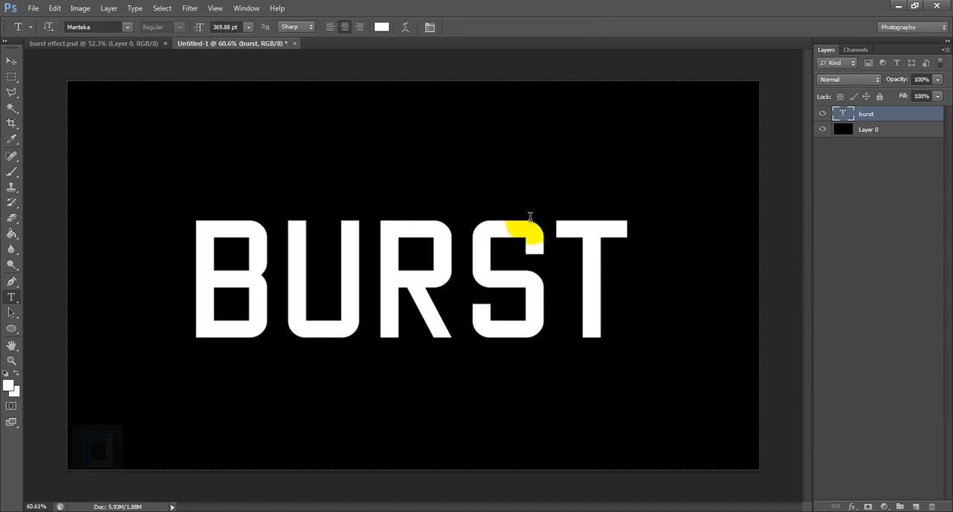
key("ctrl+a")
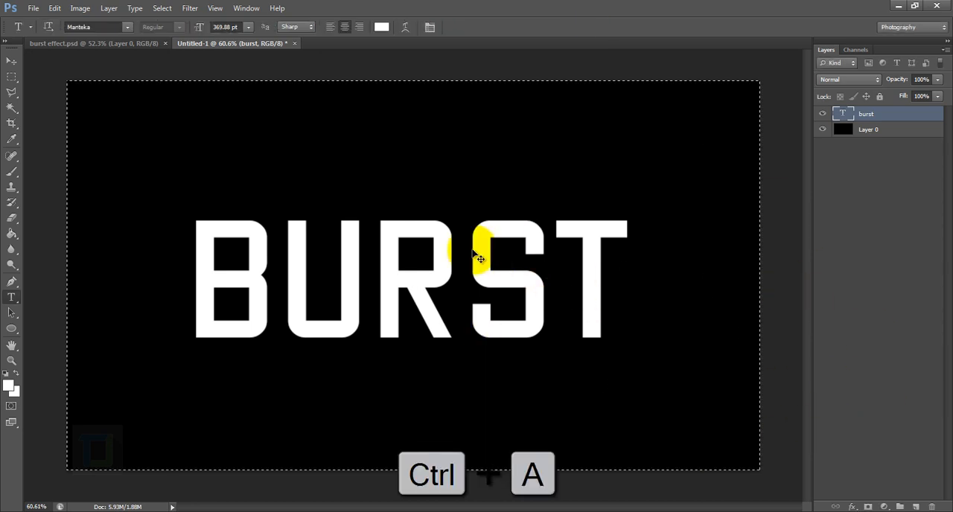
left_click(11, 62)
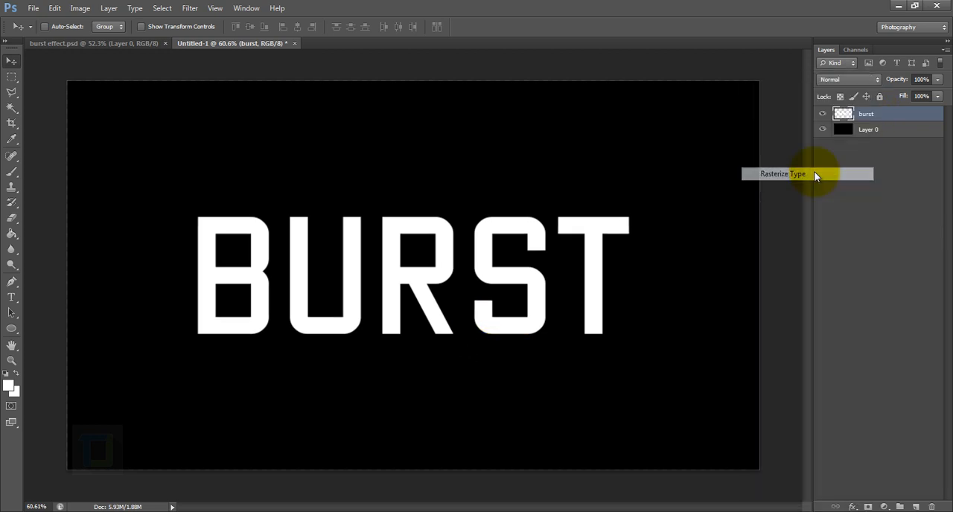
Rasterize the BURST text and lasso a sliver at the B's base to shift
left_click(782, 173)
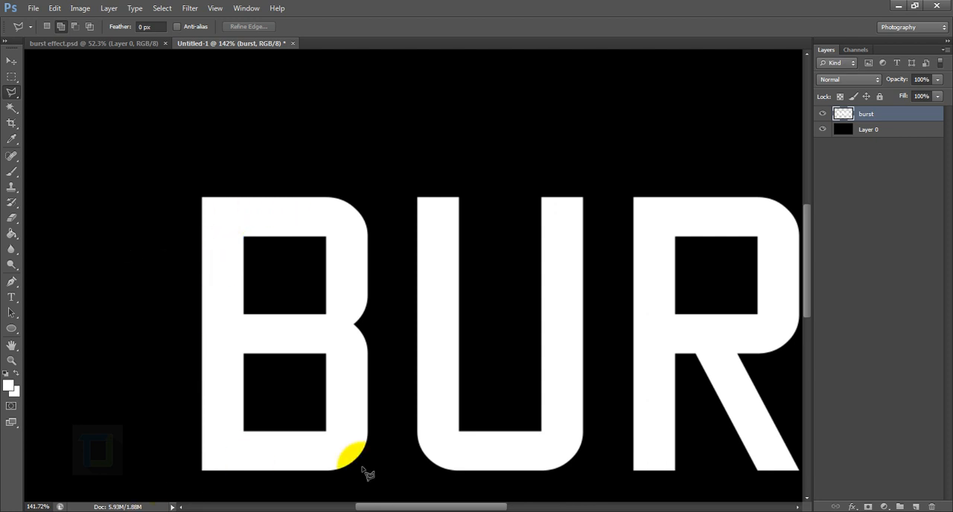
scroll("down", 3)
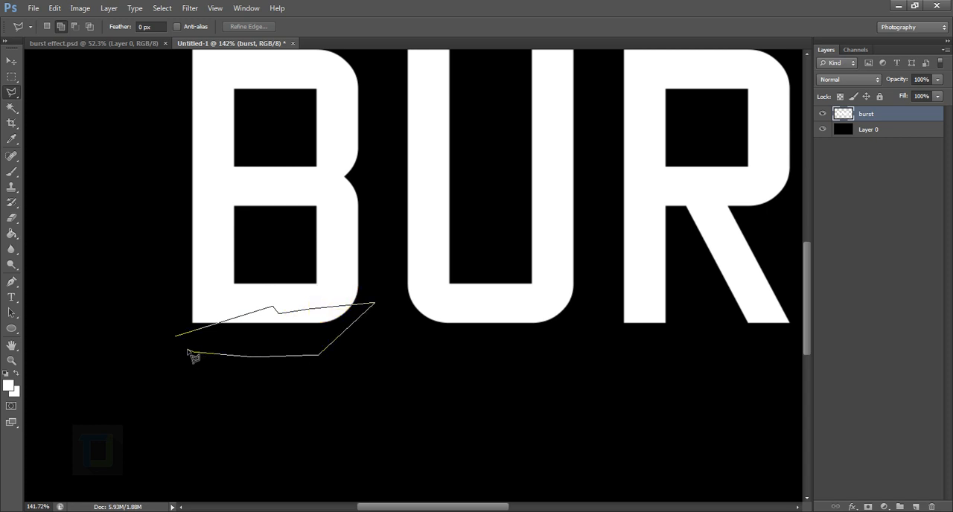
left_click(190, 356)
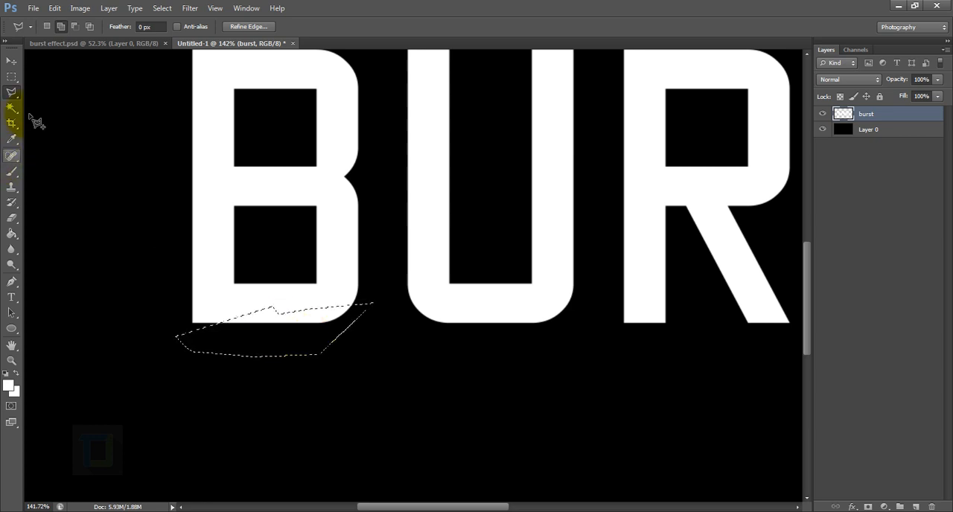
left_click(11, 62)
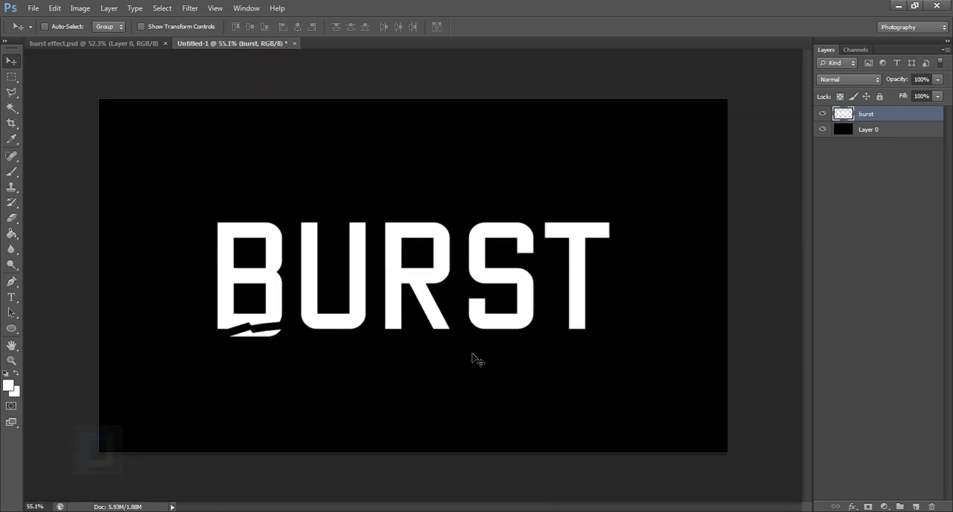
Slice diagonal cracks across the letters, offset the pieces, and enlarge the text slightly
left_click(475, 358)
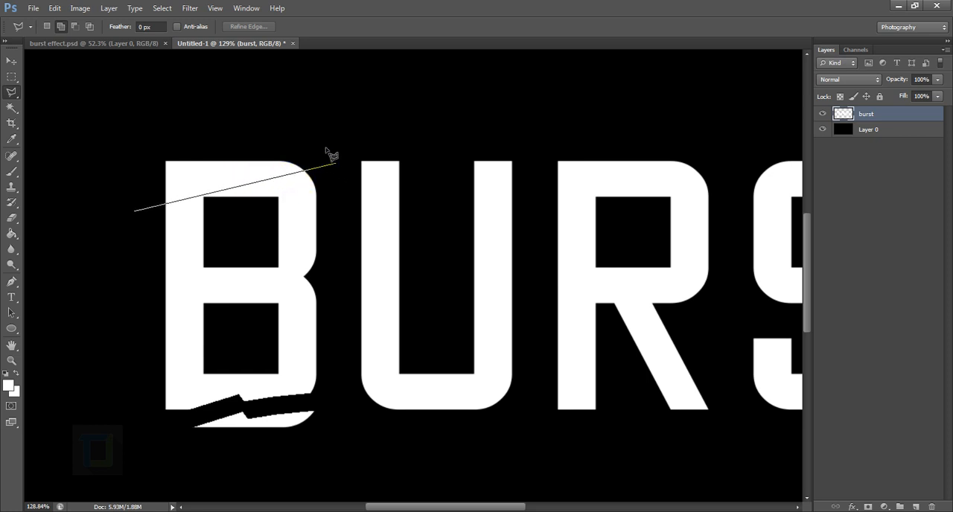
left_click(332, 157)
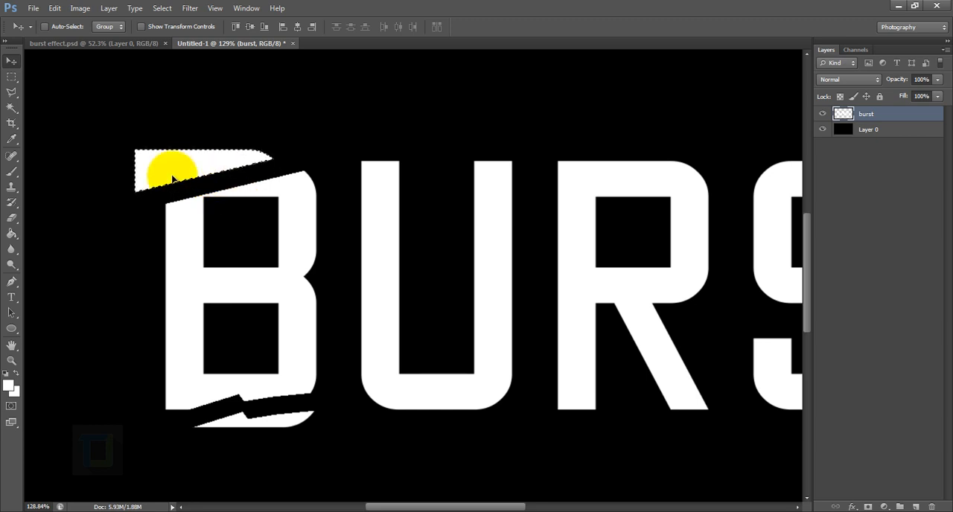
key("ctrl+d")
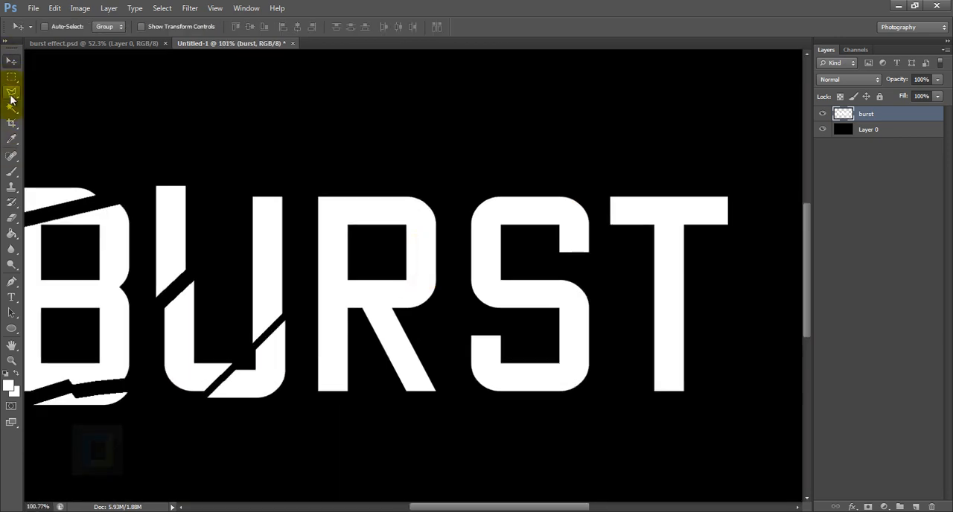
left_click(12, 92)
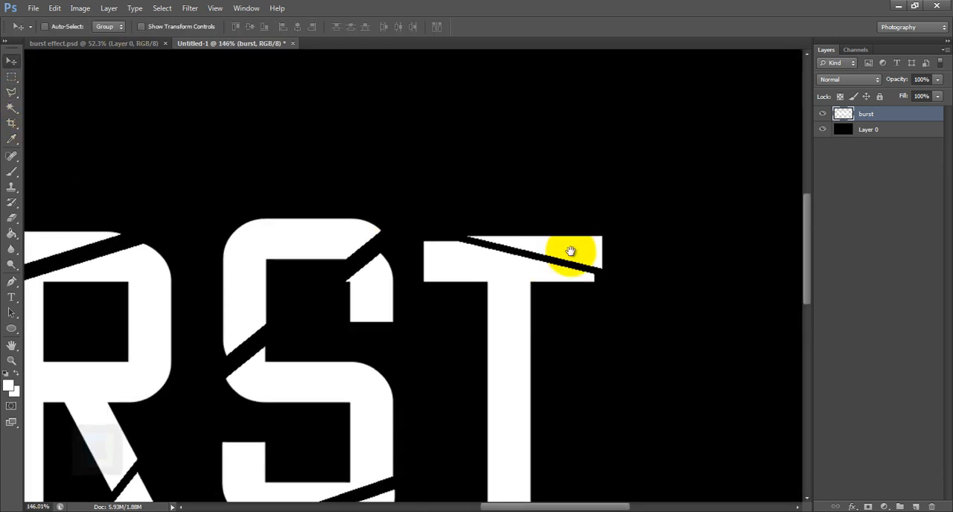
left_click_drag(570, 251, 525, 376)
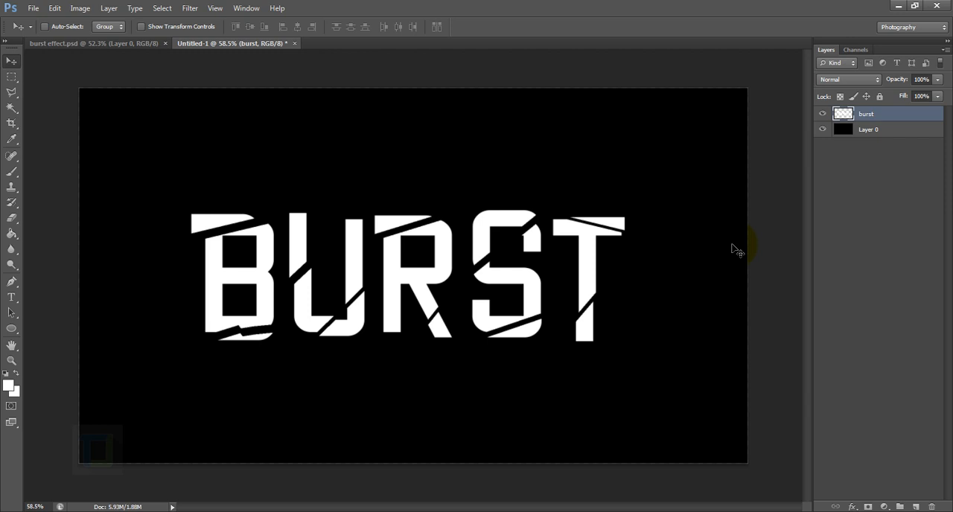
key("ctrl+t")
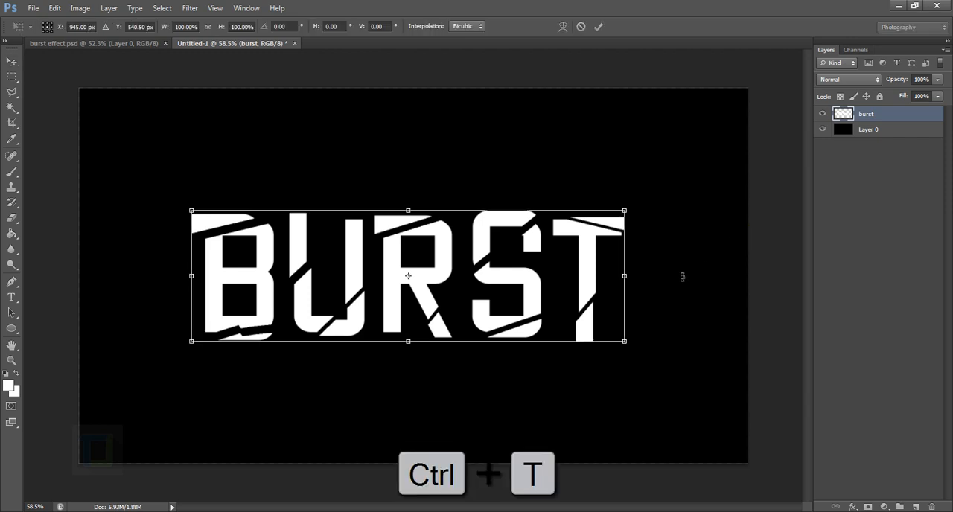
left_click_drag(625, 341, 643, 346)
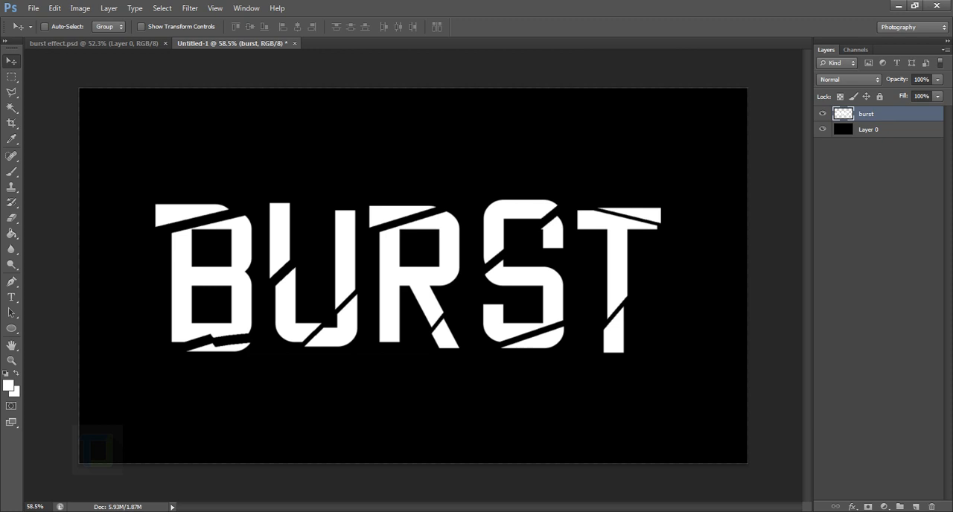
Place the blue_peeling_paint photo and scale it to cover the canvas
left_click(32, 8)
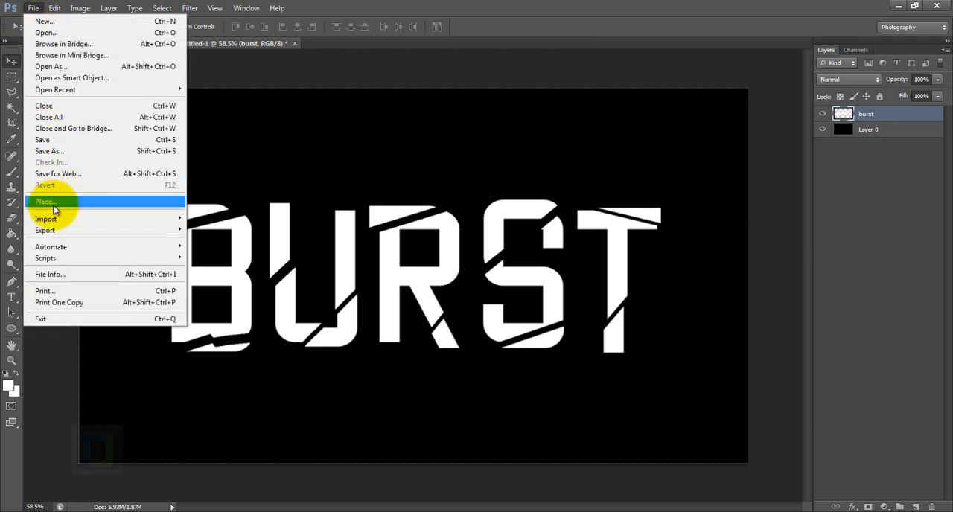
left_click(46, 201)
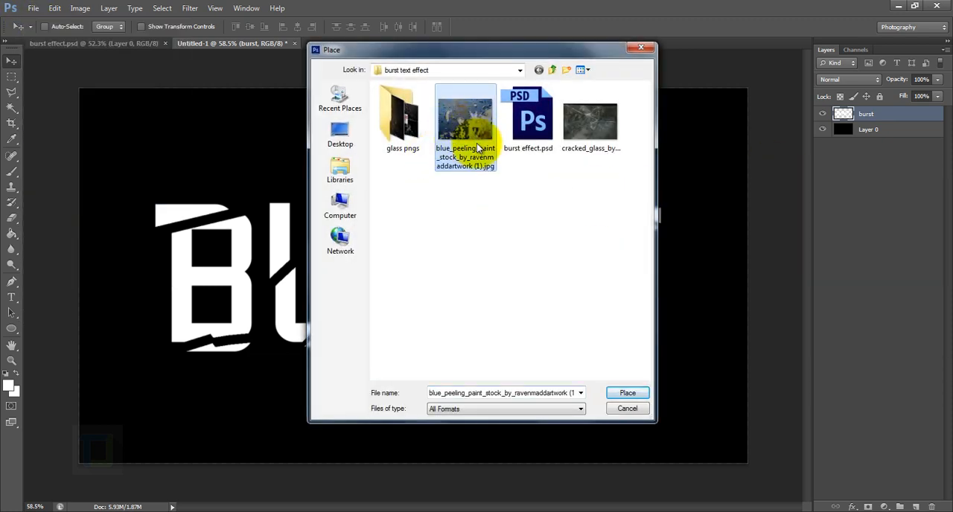
left_click(628, 408)
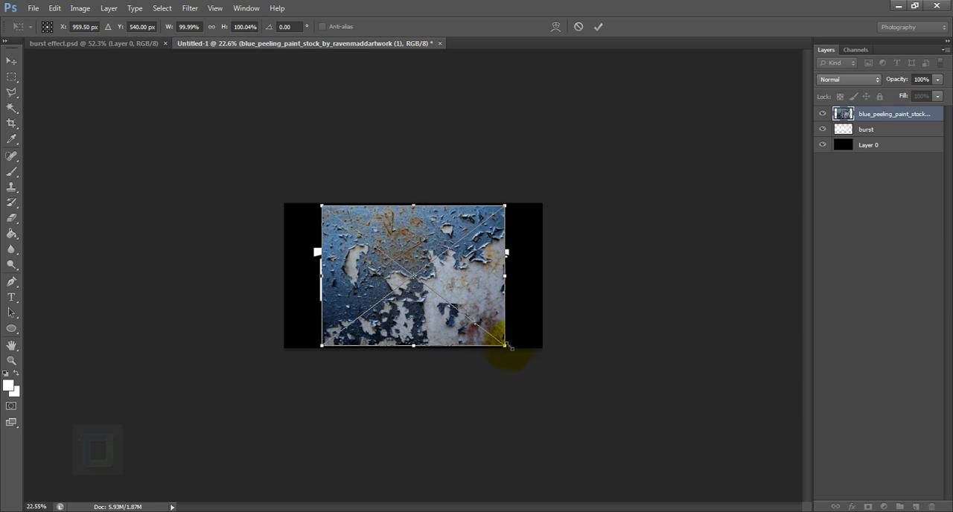
left_click_drag(506, 346, 708, 499)
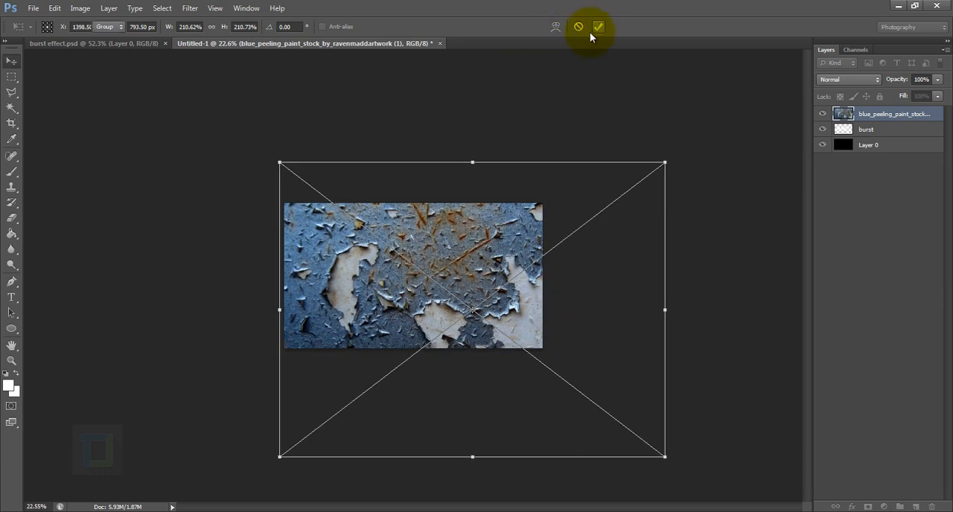
left_click(599, 26)
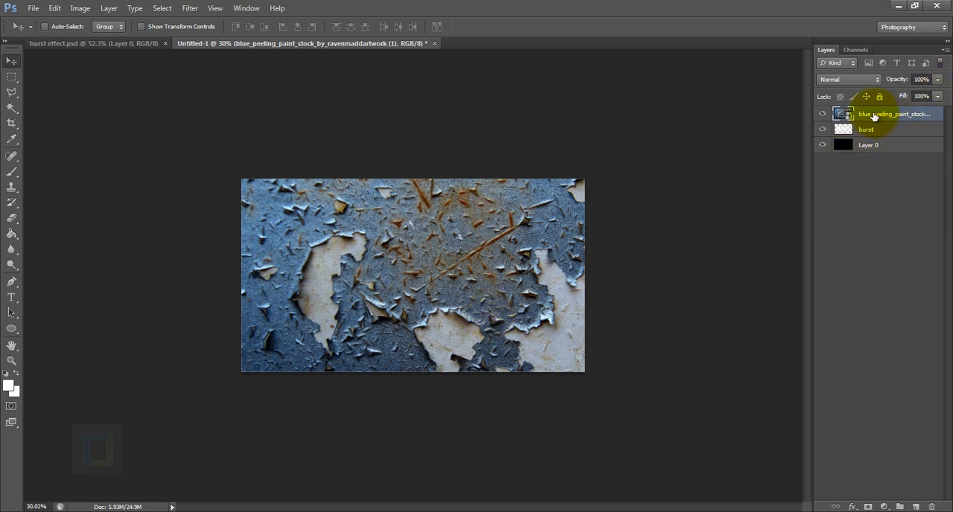
Clip the peeling paint texture to the BURST layer and reposition it within the letters
right_click(894, 114)
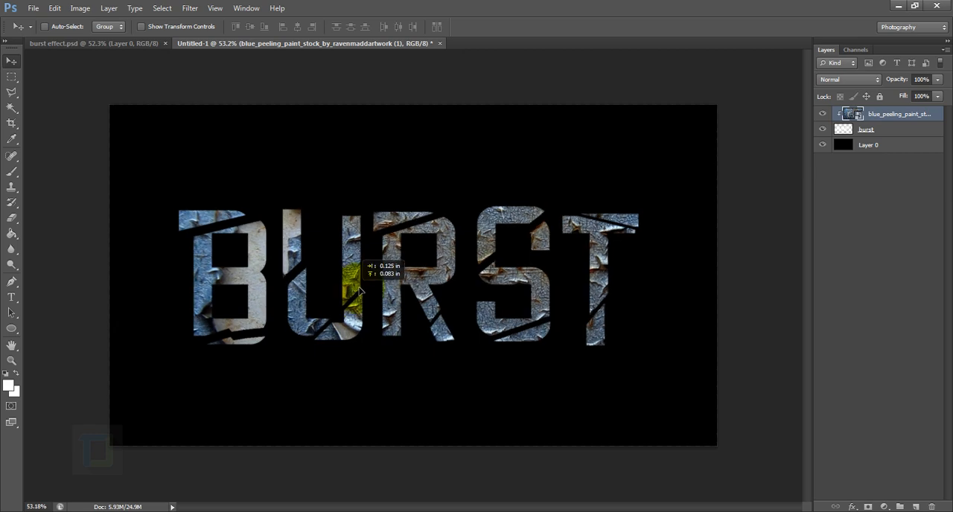
left_click_drag(359, 291, 475, 301)
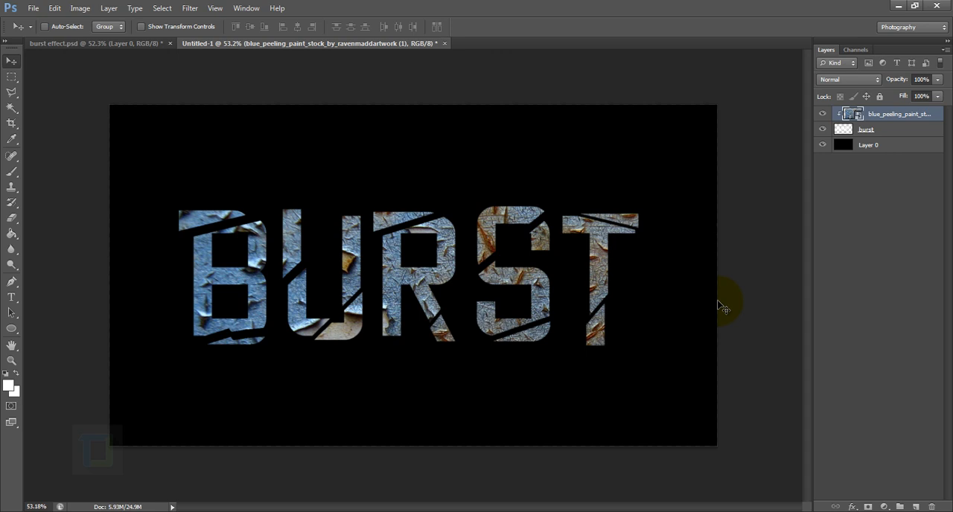
mouse_move(864, 447)
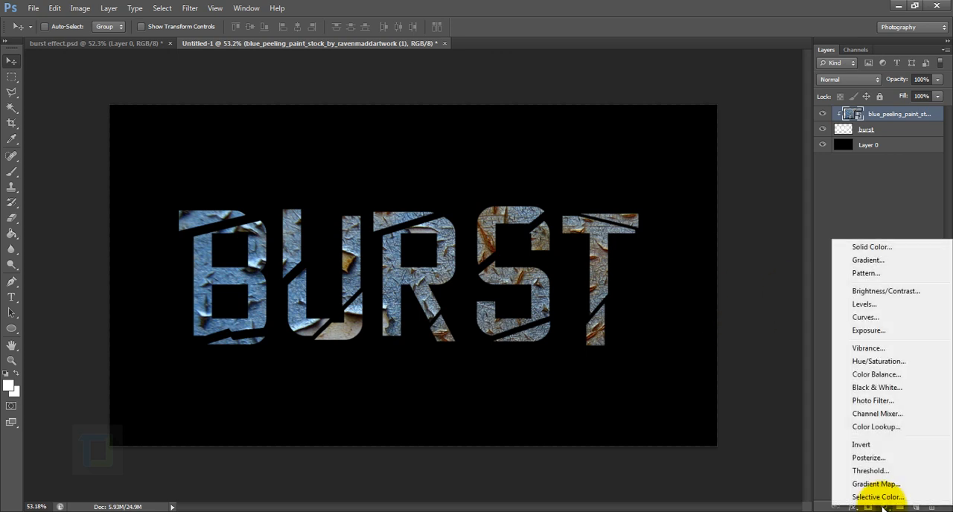
Add a Levels adjustment clipped to the texture, with midtone 0.65 and white point 211
left_click(865, 304)
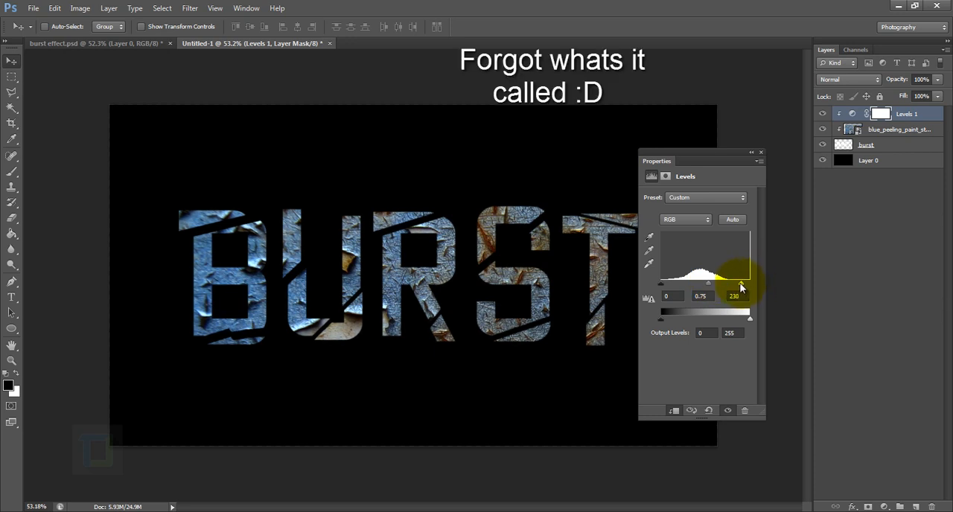
left_click_drag(741, 285, 735, 285)
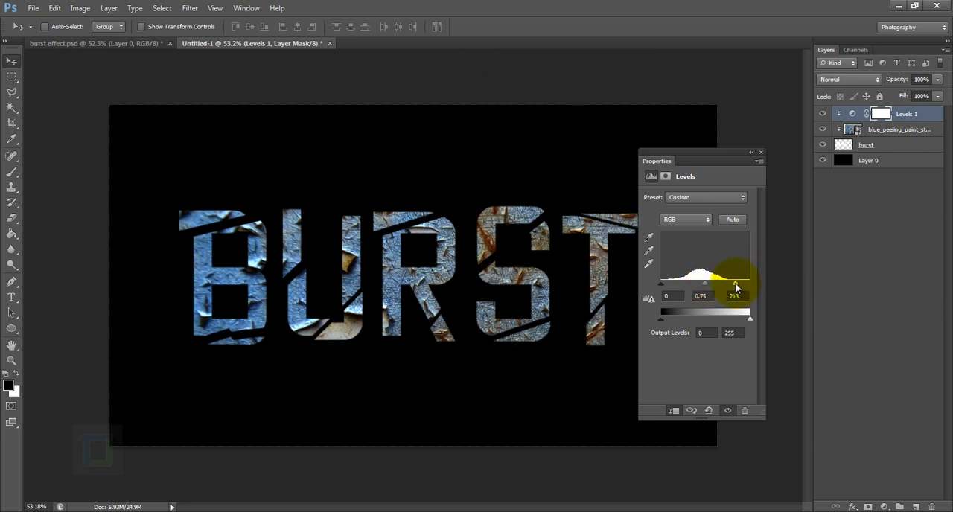
left_click_drag(735, 284, 705, 284)
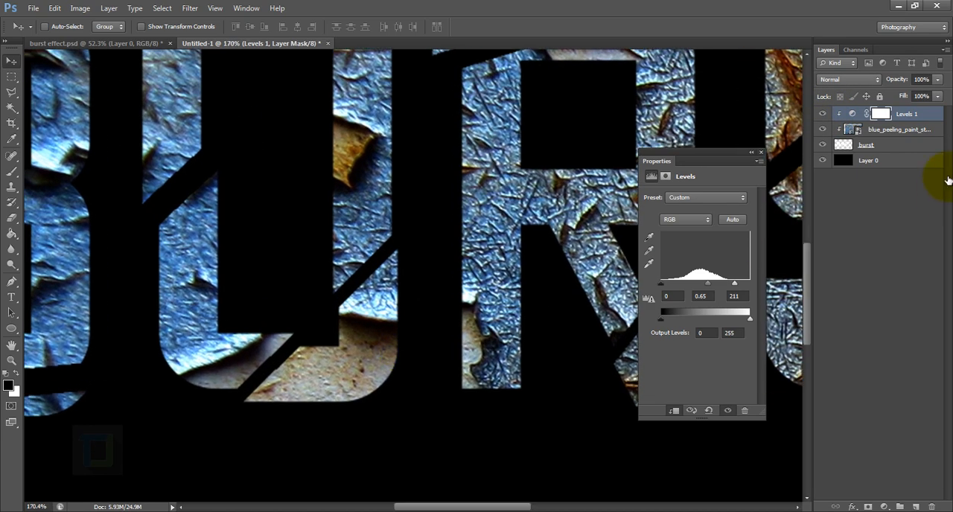
mouse_move(373, 348)
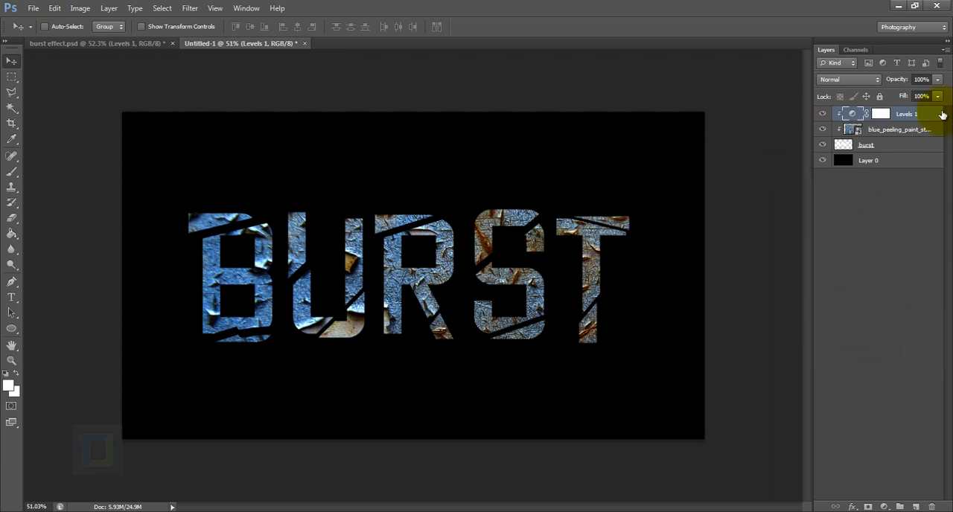
Place the cracked_glass photo on top and enlarge it over the whole canvas
left_click(34, 8)
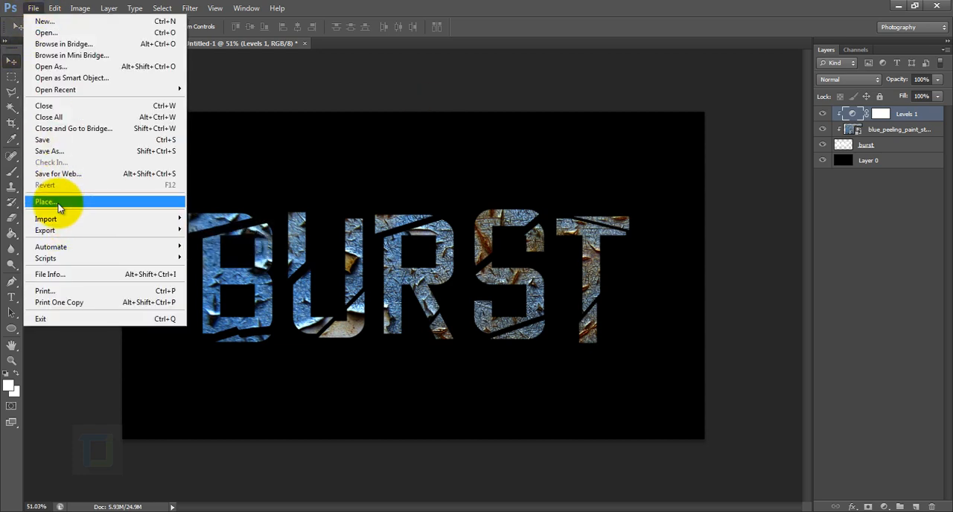
left_click(45, 201)
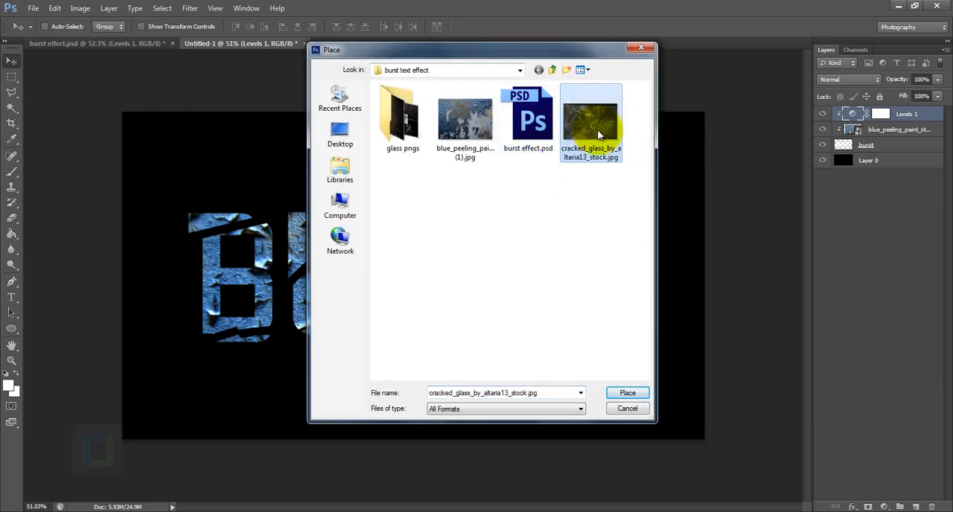
left_click(627, 393)
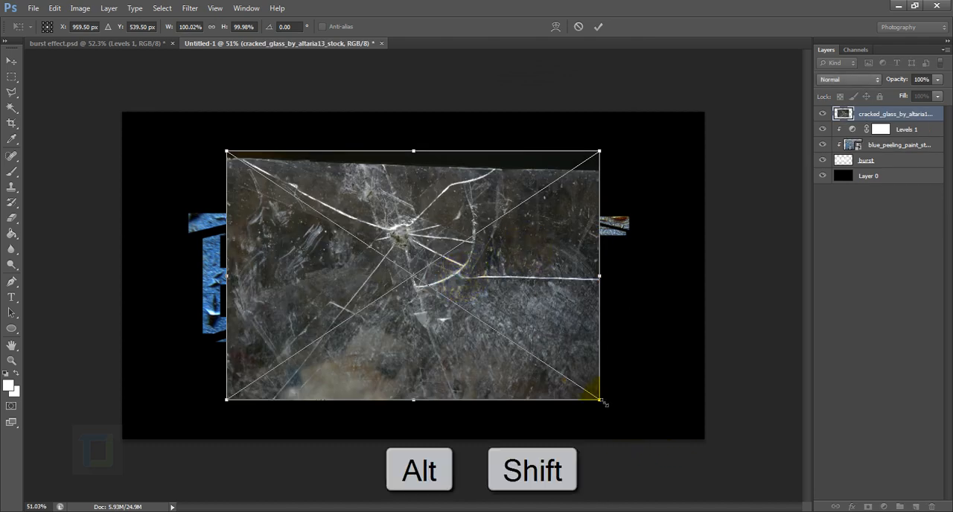
left_click_drag(600, 402, 715, 455)
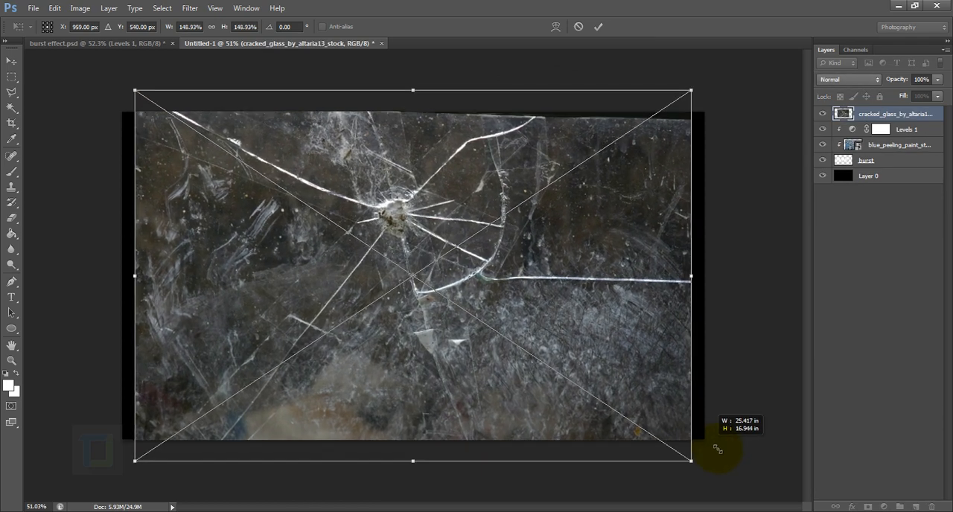
left_click_drag(689, 459, 704, 469)
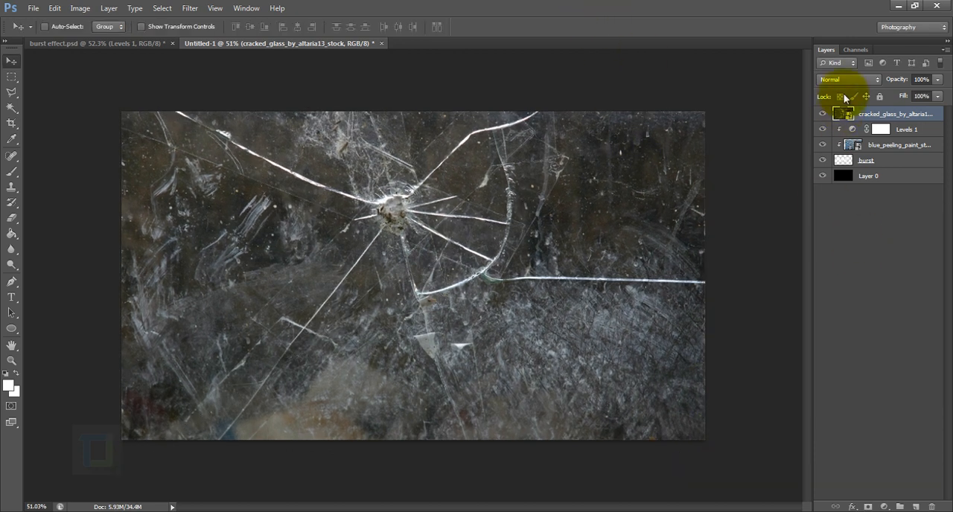
Set the cracked glass layer to Lighter Color blending at 25% opacity
left_click(849, 79)
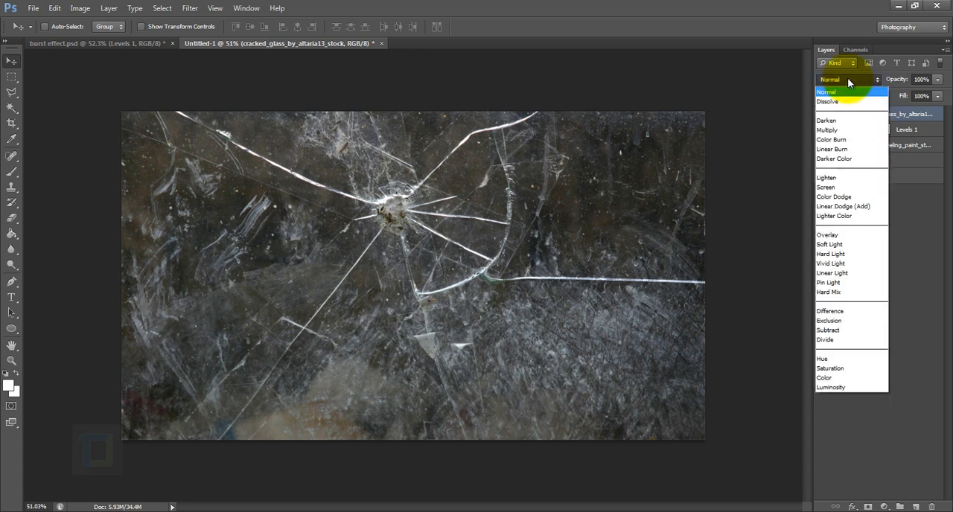
left_click(835, 216)
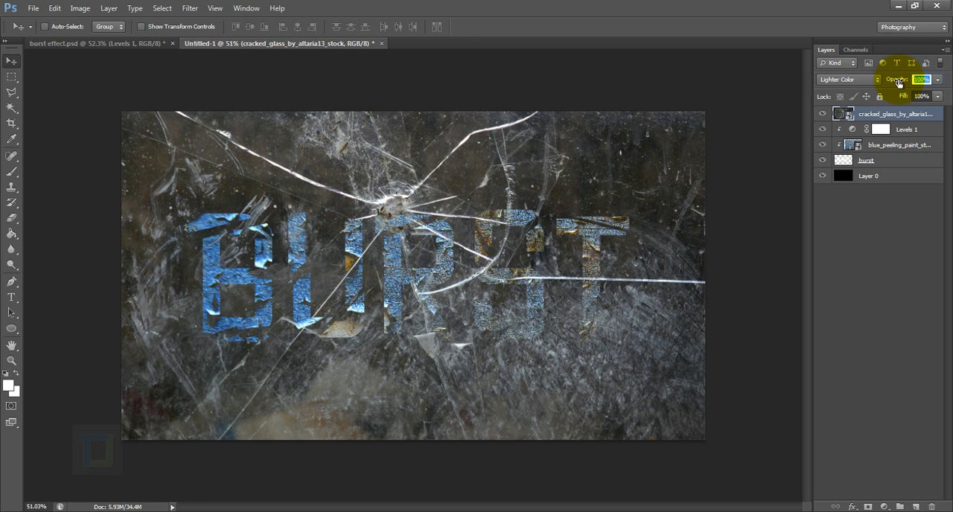
left_click(922, 80)
type("25")
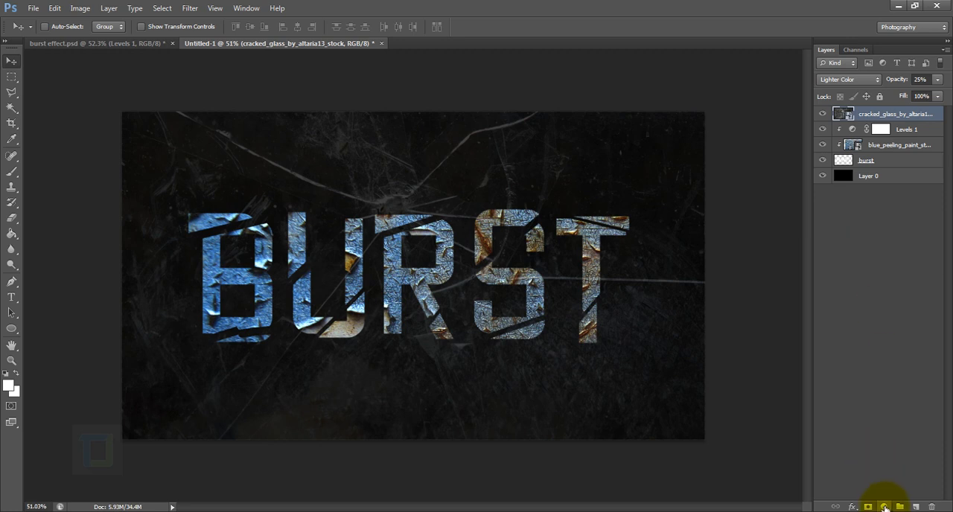
Add a Levels adjustment clipped to the cracked glass, dragging the midtone and white sliders inward
left_click(885, 506)
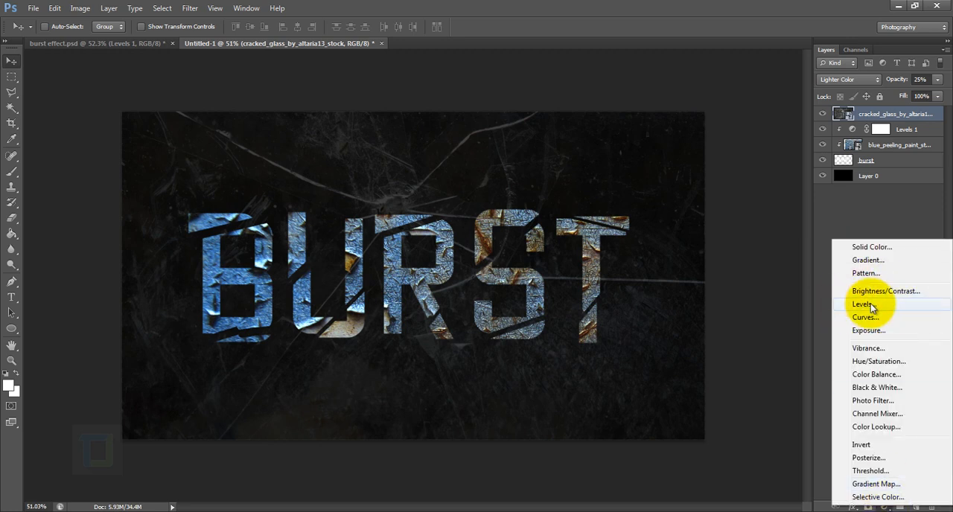
left_click(864, 304)
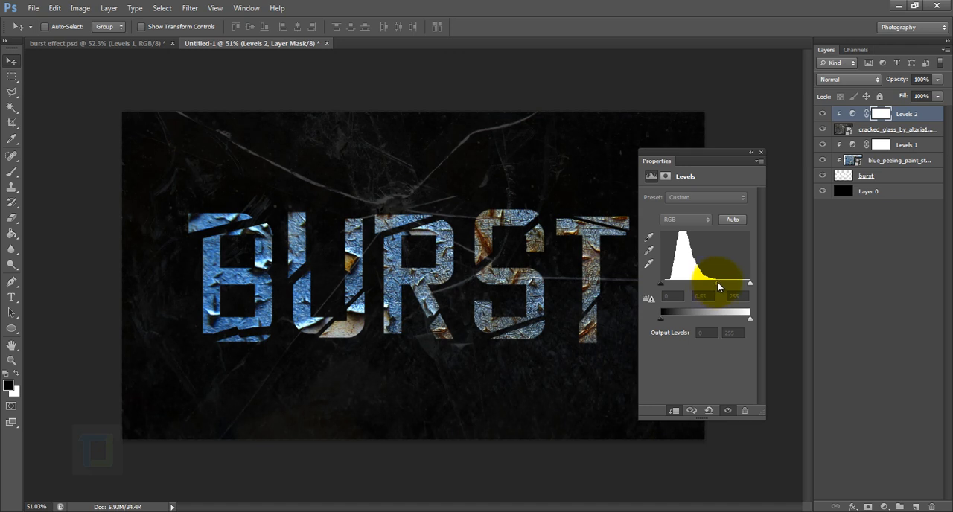
left_click_drag(719, 285, 749, 286)
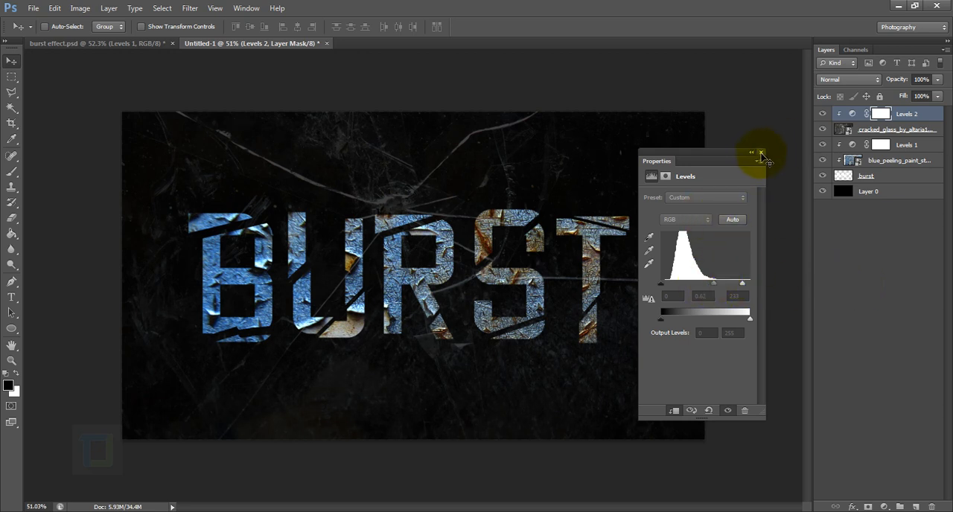
left_click(761, 153)
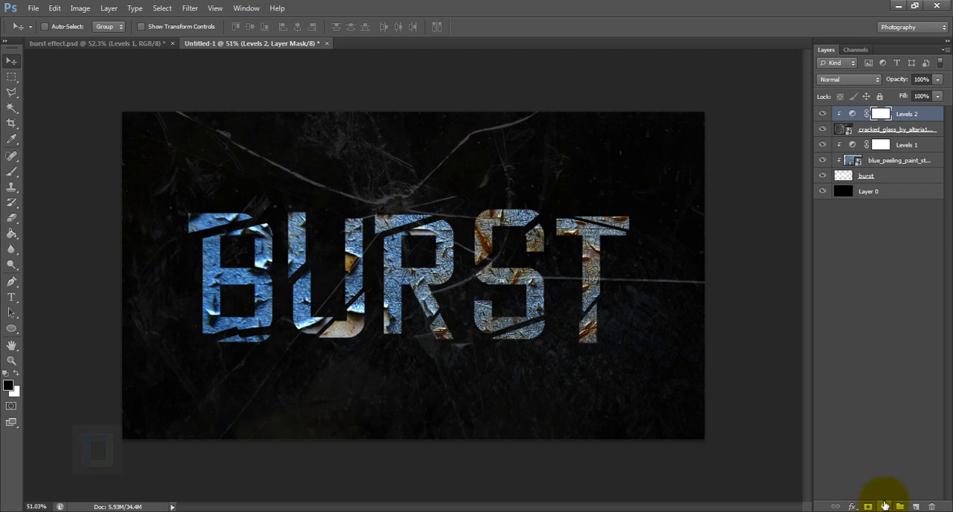
Desaturate the whole composition with a Hue/Saturation adjustment at saturation -100
left_click(886, 506)
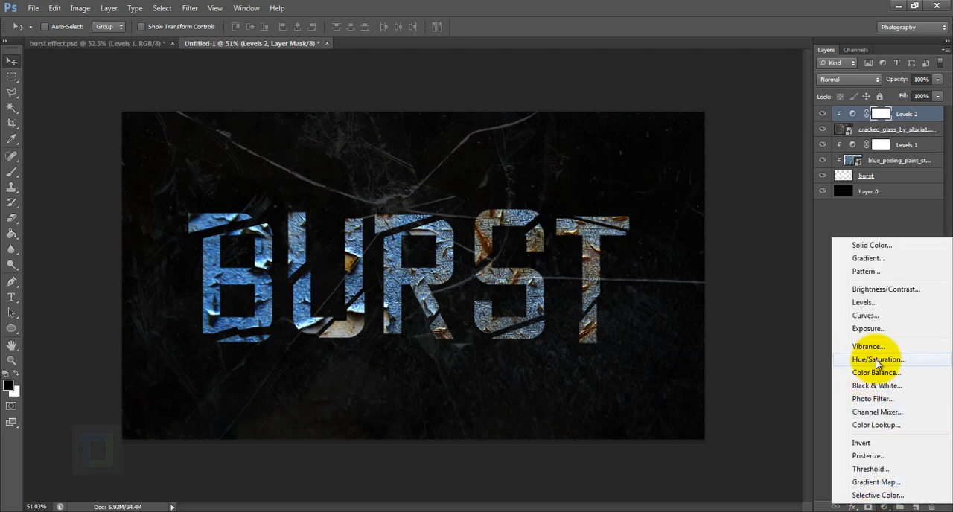
left_click(877, 360)
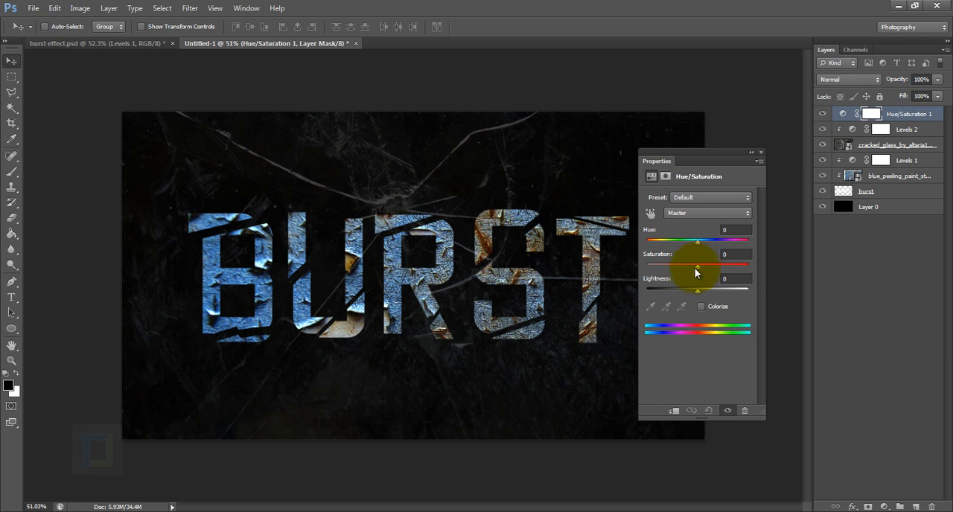
left_click_drag(697, 266, 646, 266)
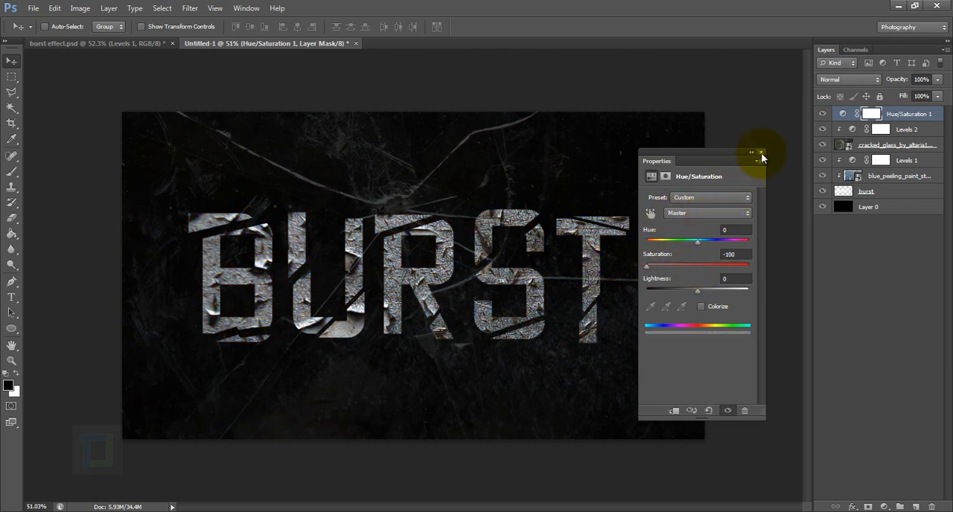
left_click(762, 152)
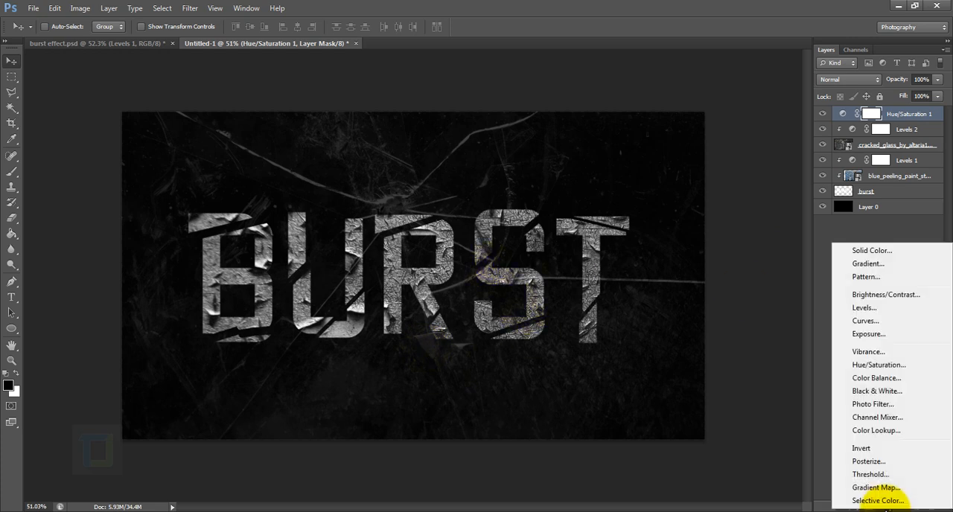
Add a Brightness/Contrast adjustment layer with brightness raised to 72
left_click(887, 294)
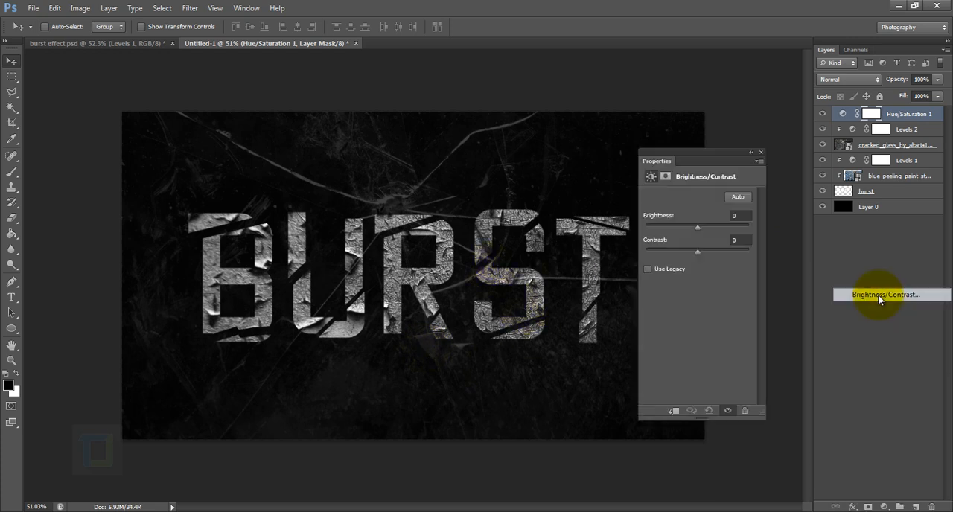
left_click(886, 295)
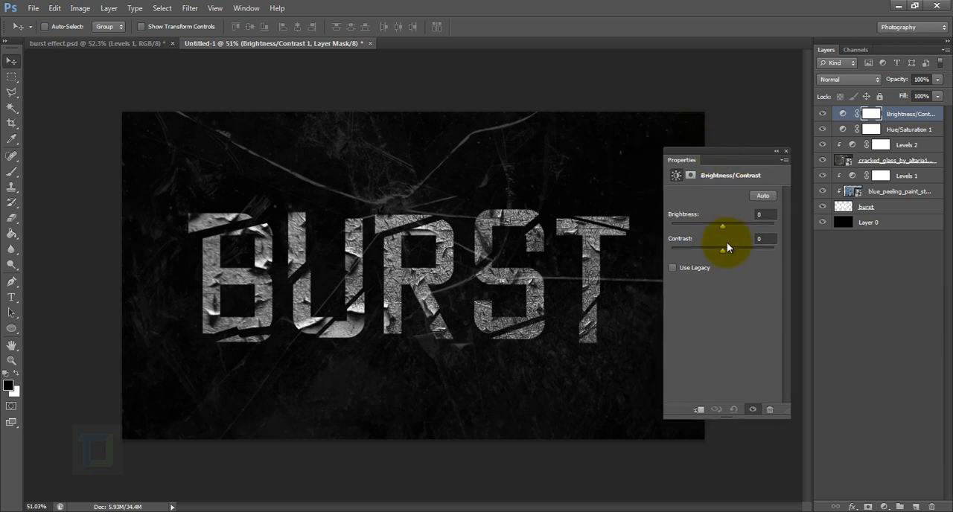
left_click_drag(722, 225, 749, 225)
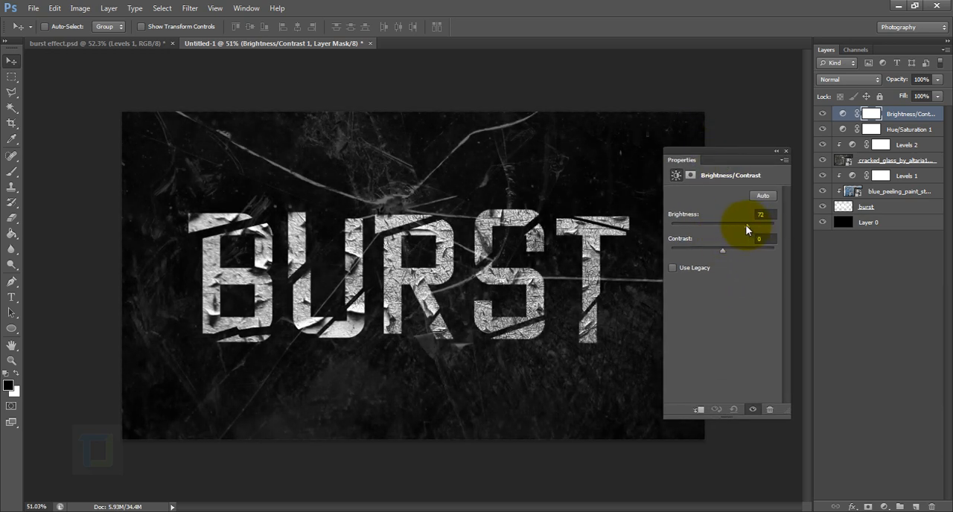
left_click_drag(745, 223, 748, 223)
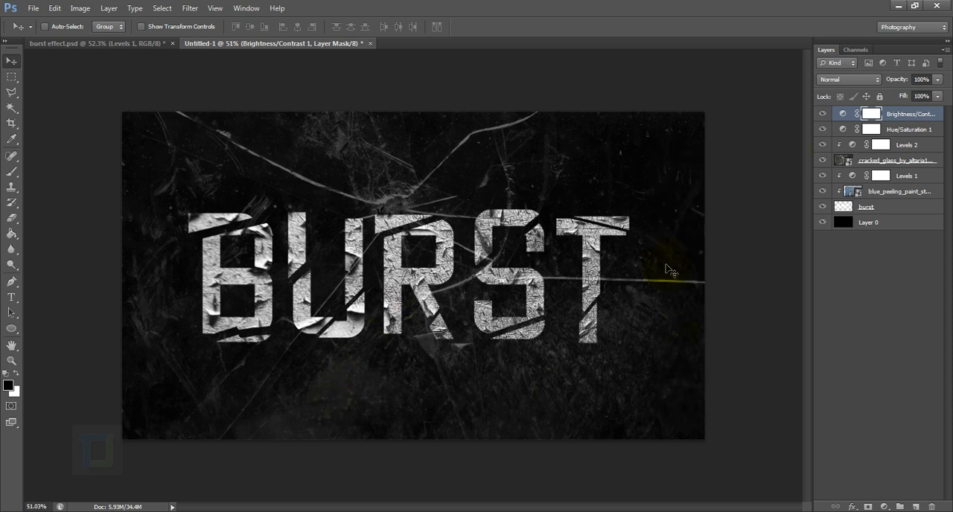
Paint the Brightness/Contrast mask black toward the edges and begin placing another image
left_click(406, 246)
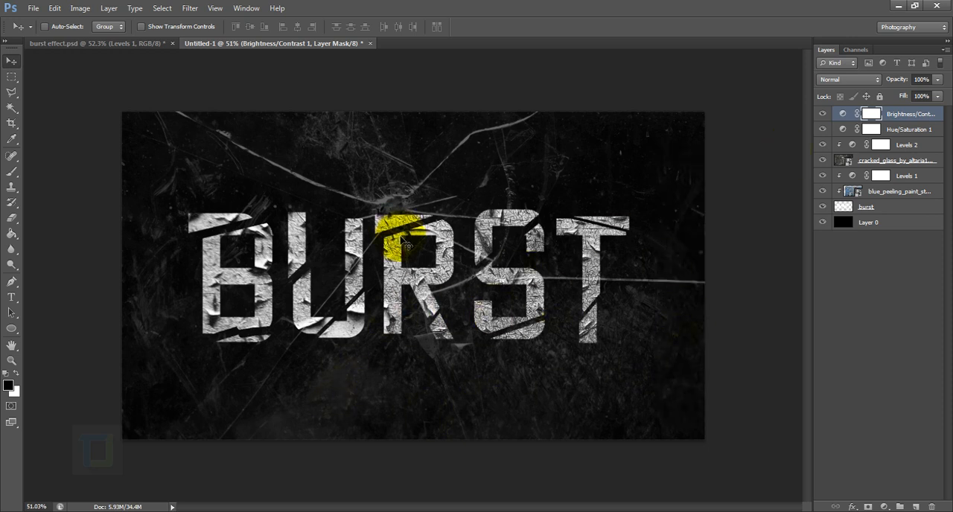
left_click(12, 157)
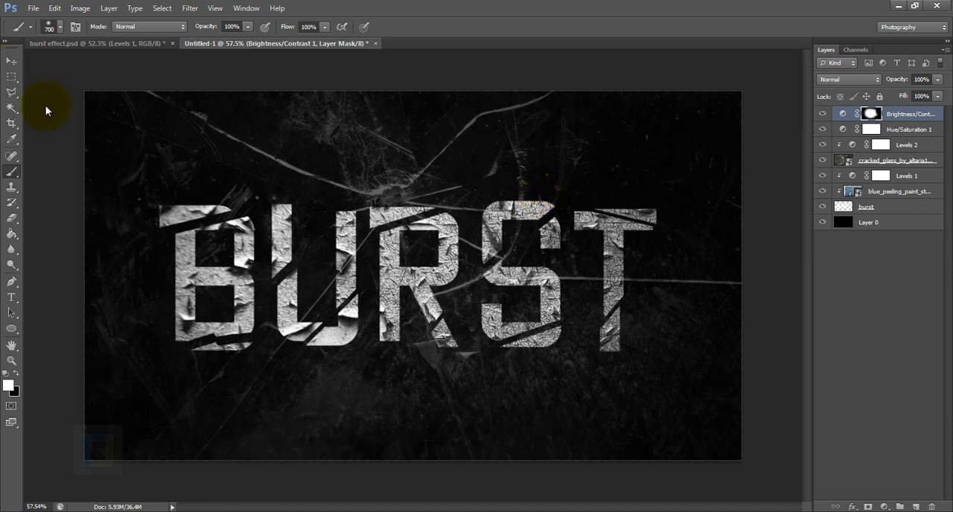
left_click(33, 7)
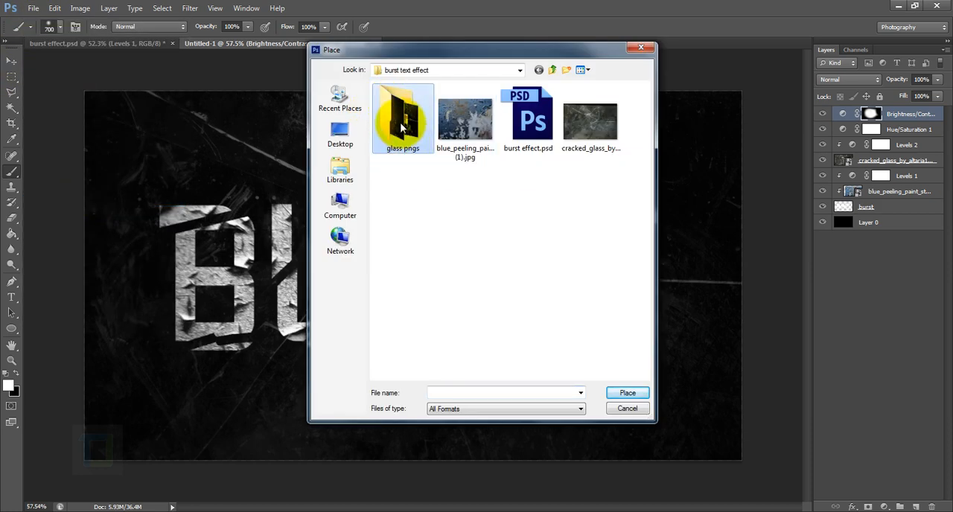
Place credit_edailhan.deviantart (4).jpg from glass pngs, scaled to fill the canvas
double_click(403, 120)
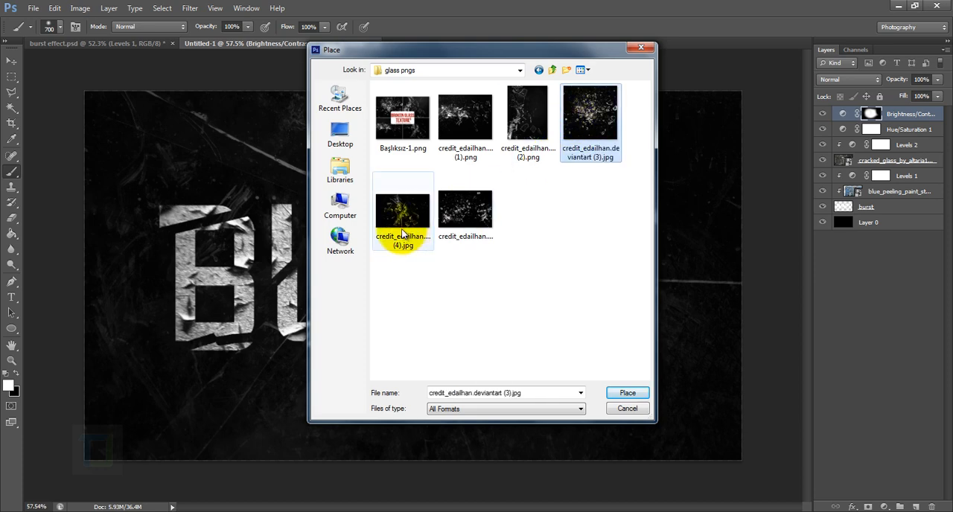
left_click(403, 211)
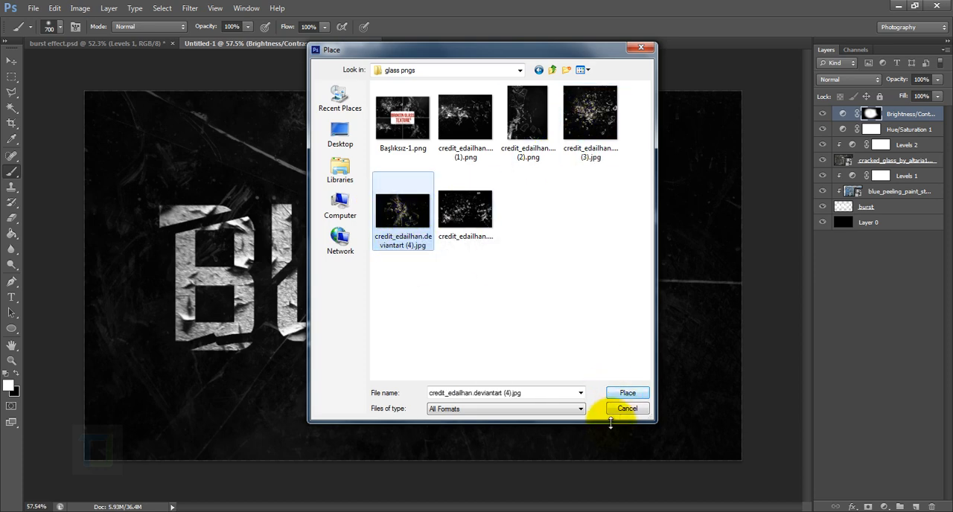
left_click(627, 393)
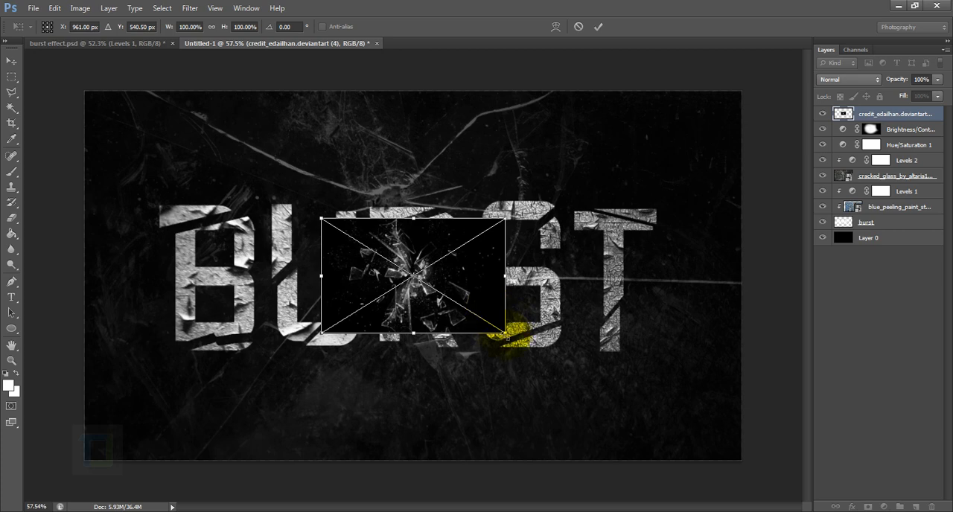
left_click_drag(505, 336, 676, 439)
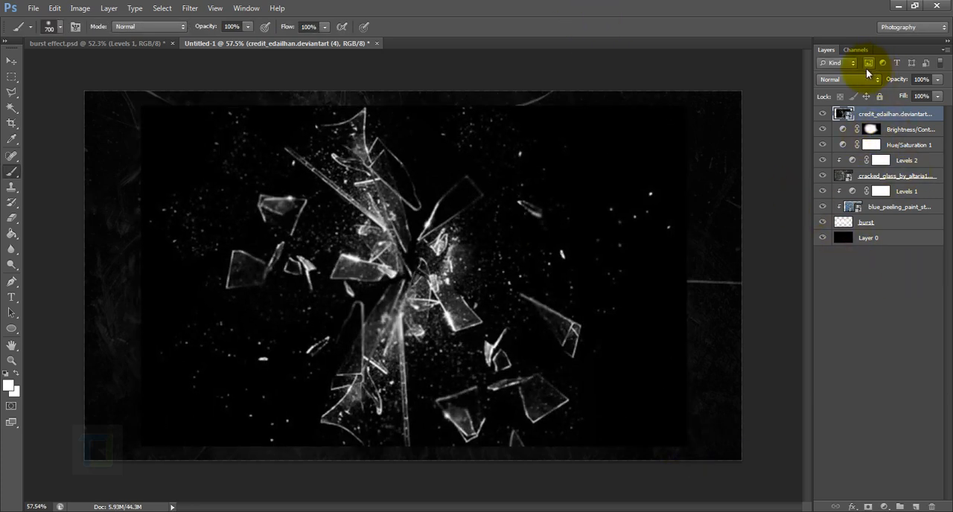
Blend the glass shards layer in Screen mode at 75% opacity
left_click(849, 79)
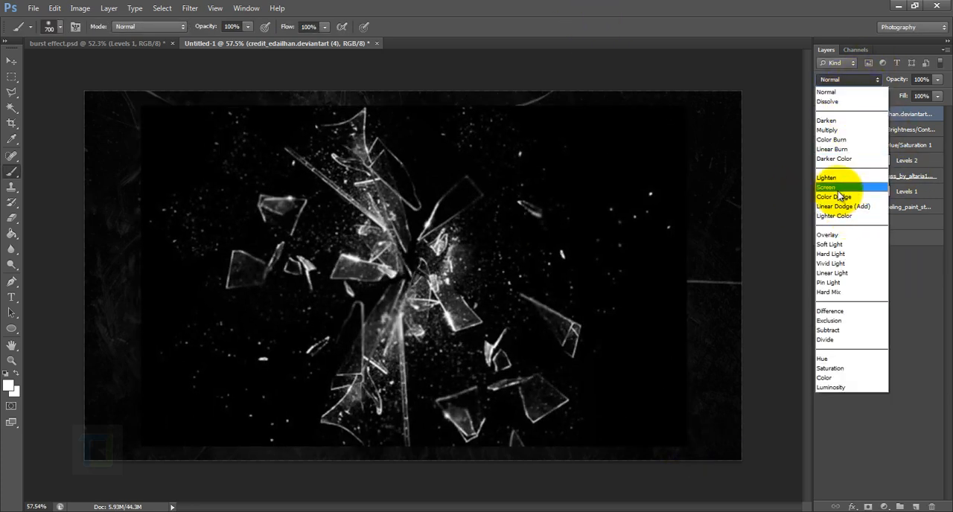
left_click(827, 187)
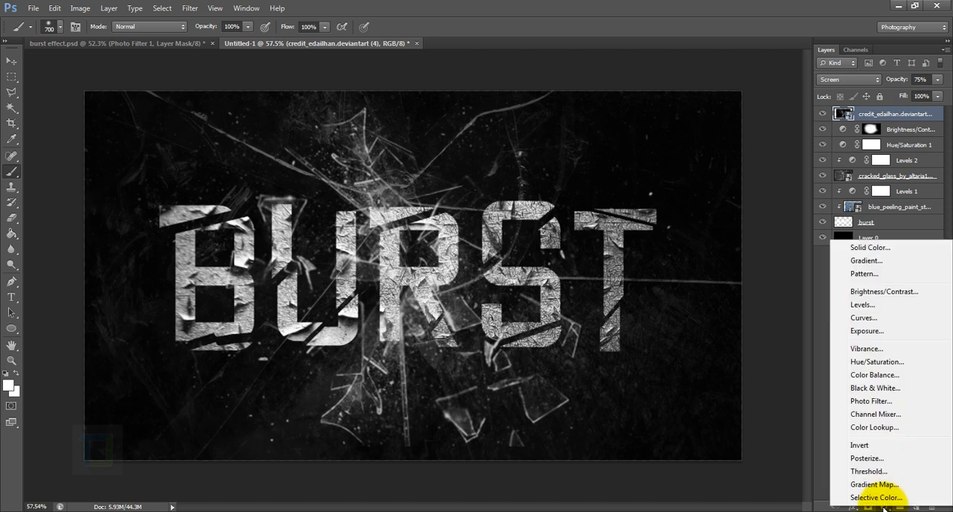
mouse_move(875, 401)
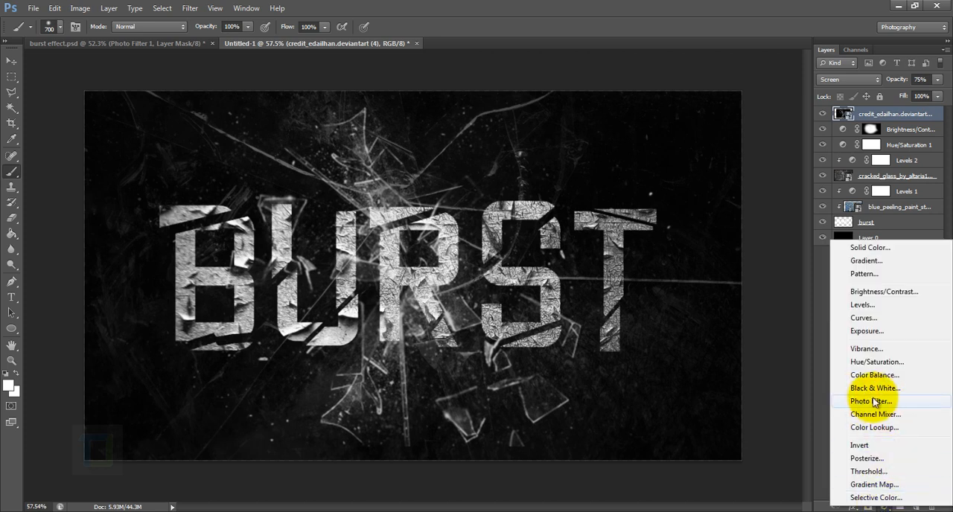
Add a sepia Photo Filter adjustment and select the burst text layer
left_click(873, 402)
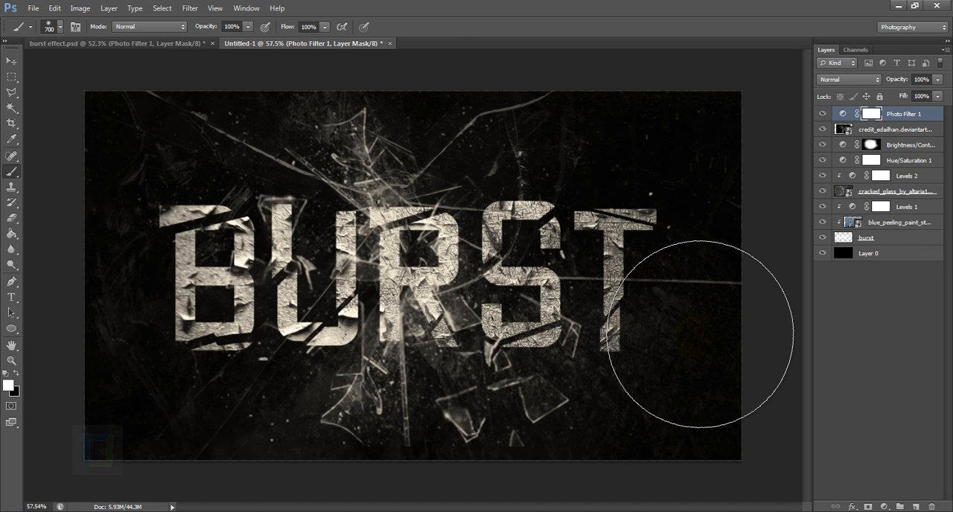
left_click(867, 238)
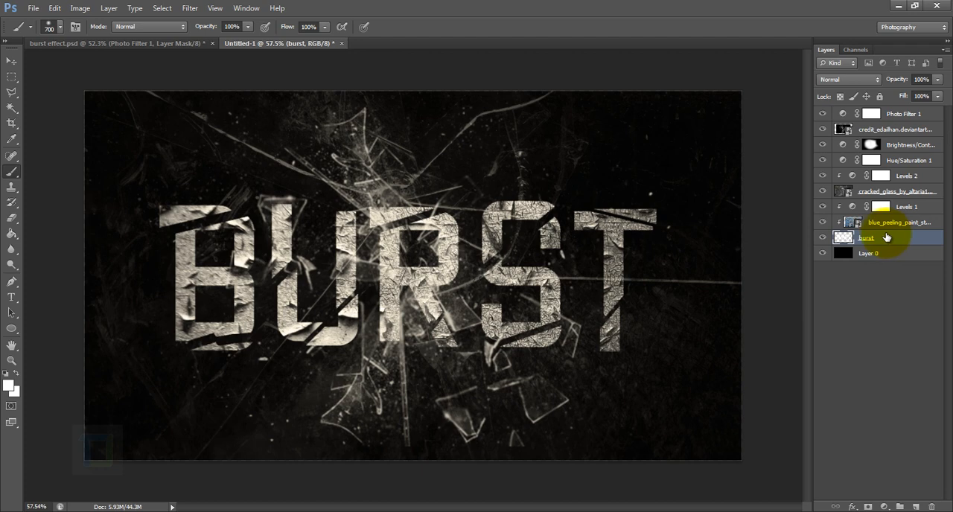
Convert the burst text layer to a smart object and apply a Motion Blur filter
right_click(866, 237)
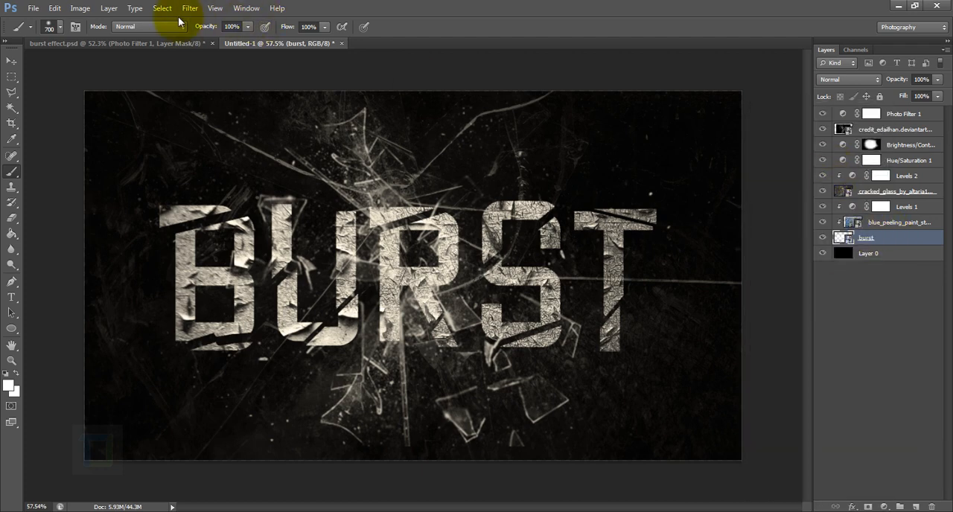
left_click(189, 8)
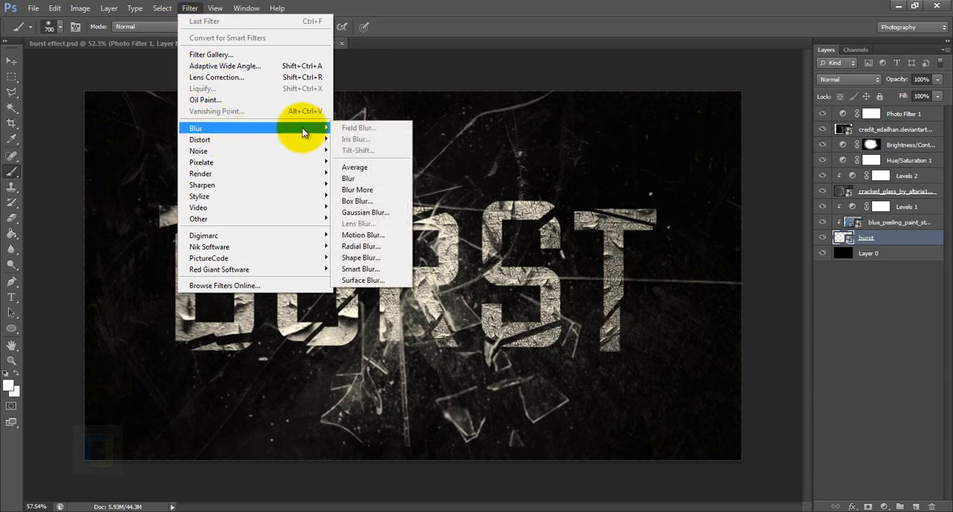
mouse_move(362, 234)
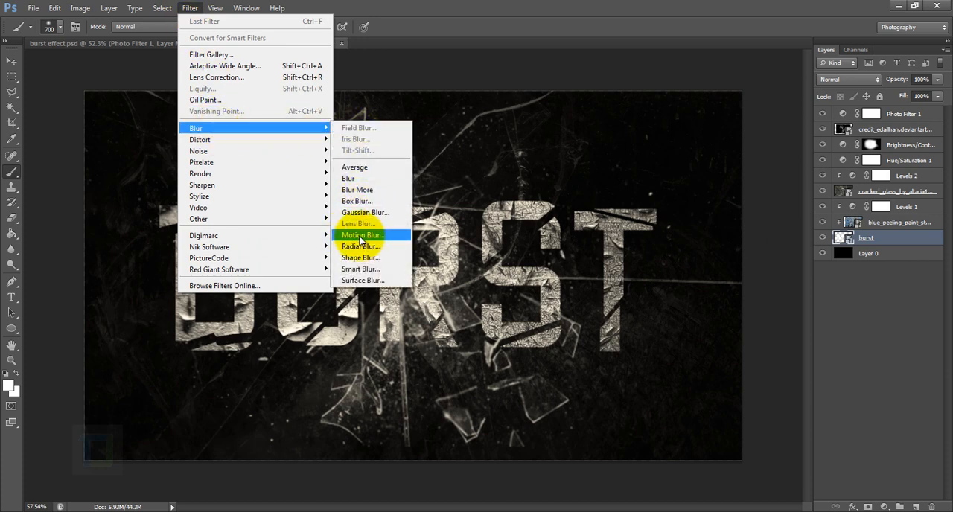
left_click(361, 235)
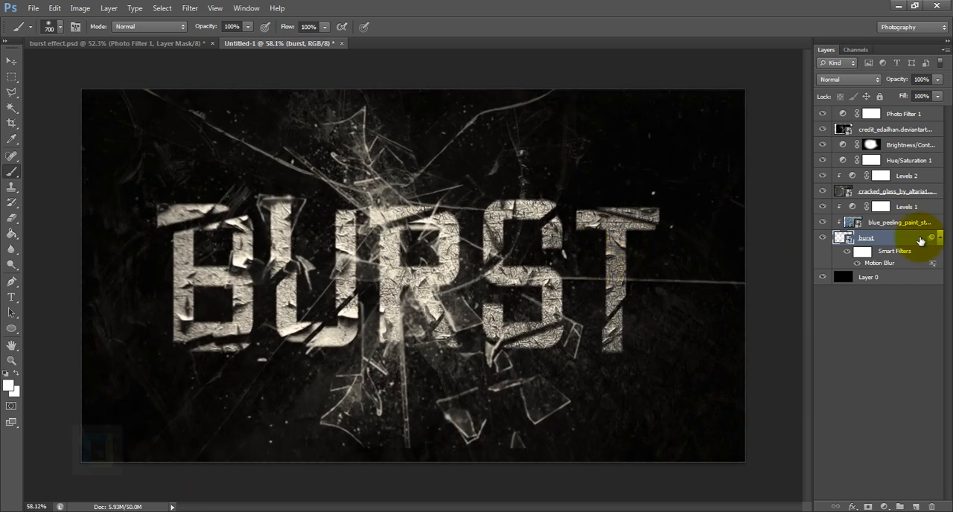
left_click(898, 191)
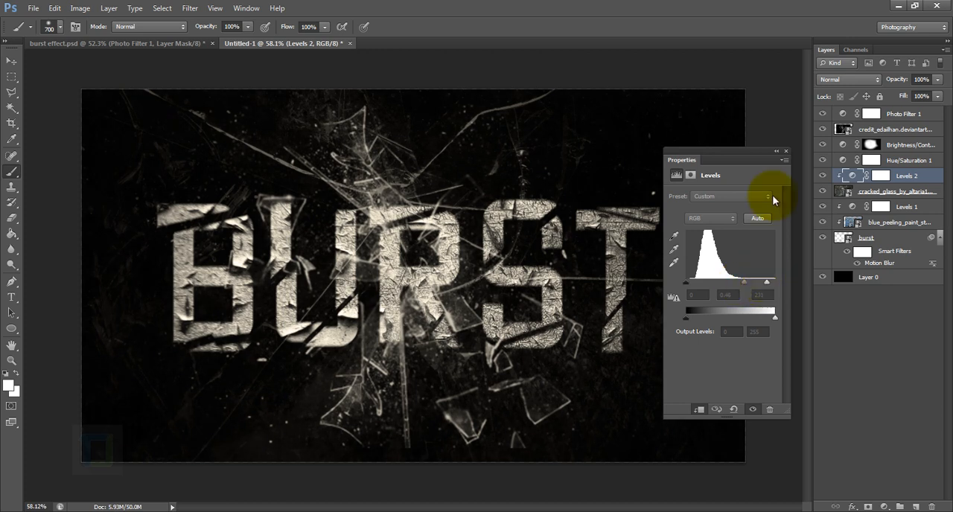
Close the Levels 2 properties, leaving midtone 0.48 and white point 231
left_click(907, 176)
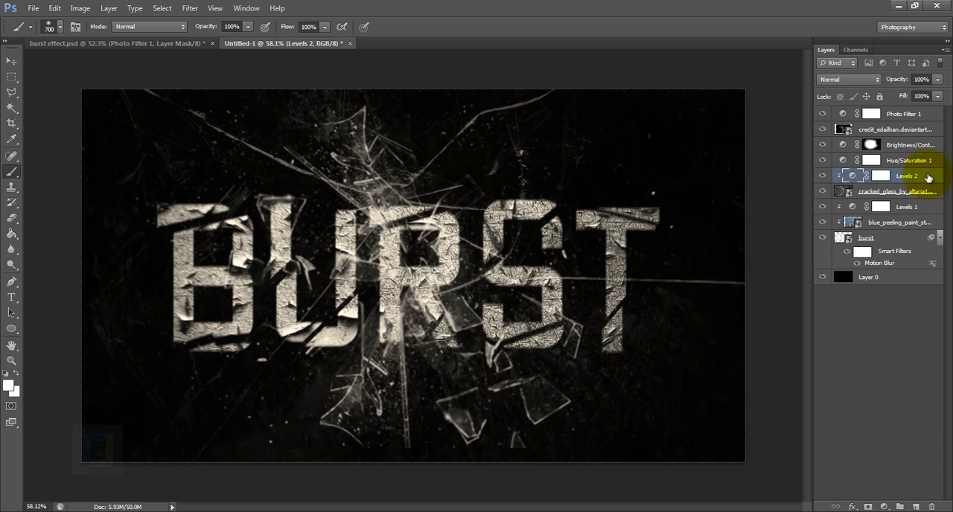